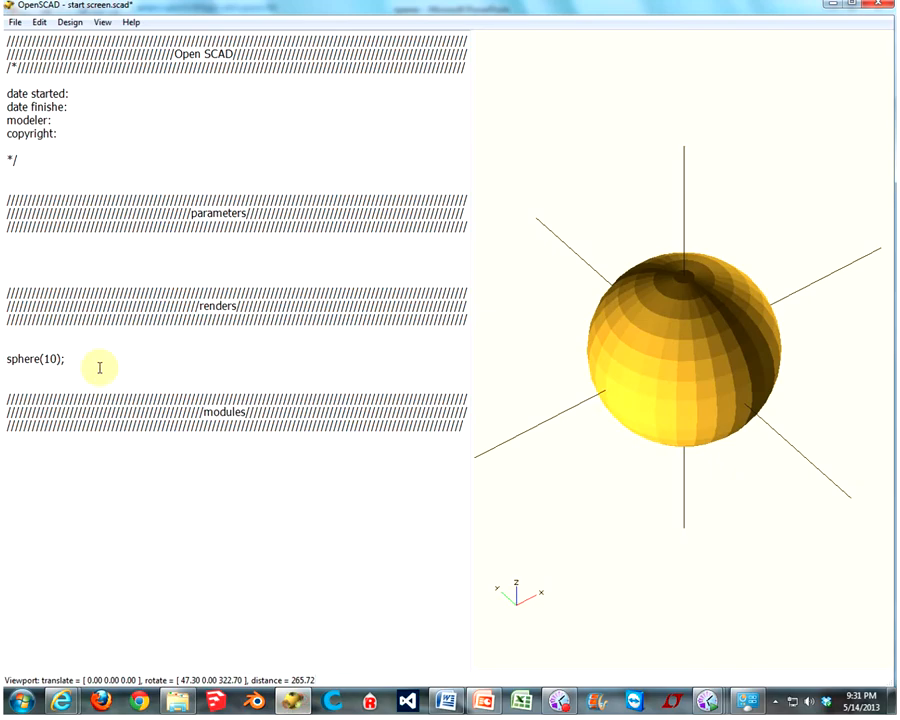
Overwrite sphere(10); with square([20,40],true); to draw a centred 20 by 40 square
double_click(30, 358)
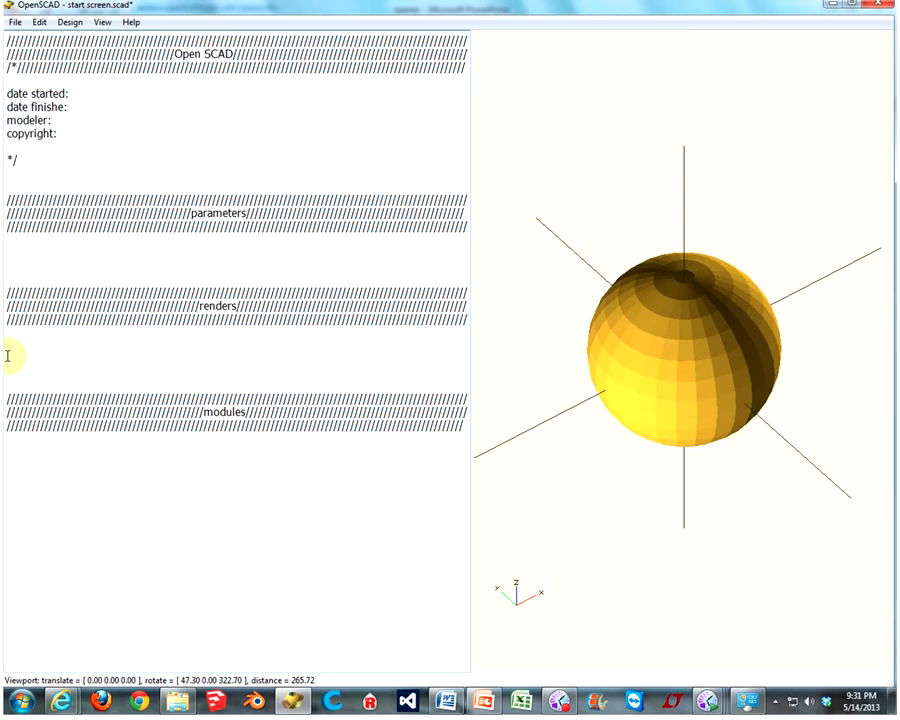
text(squ)
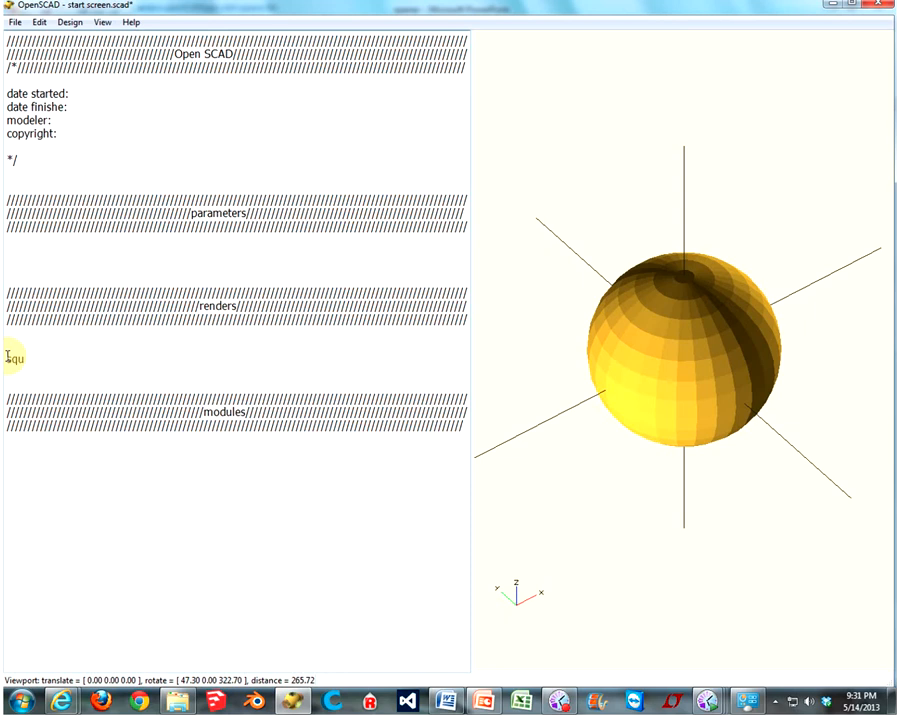
text(square)
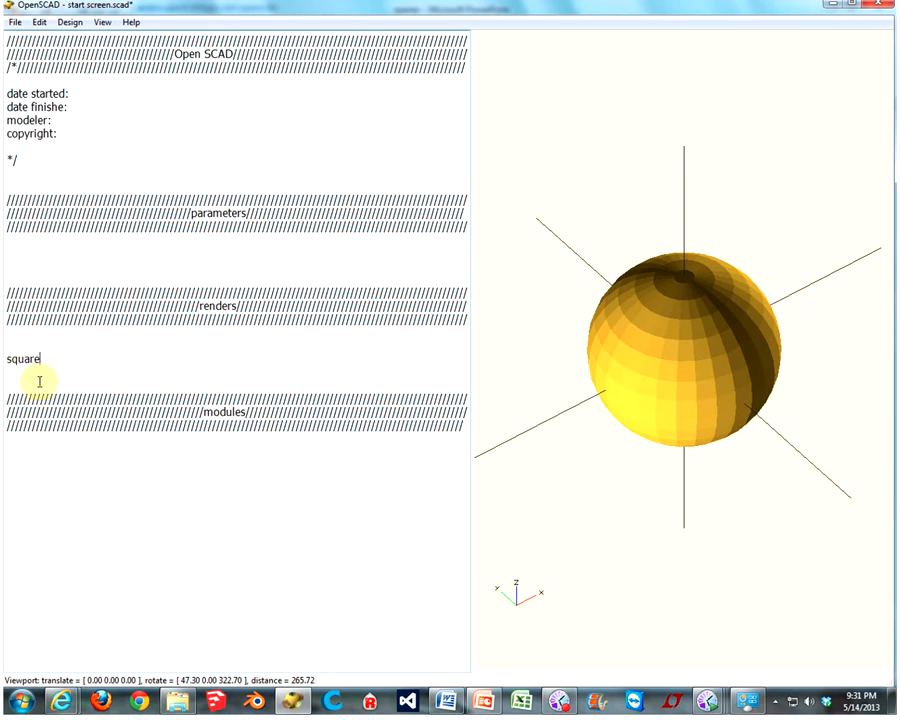
text(([)
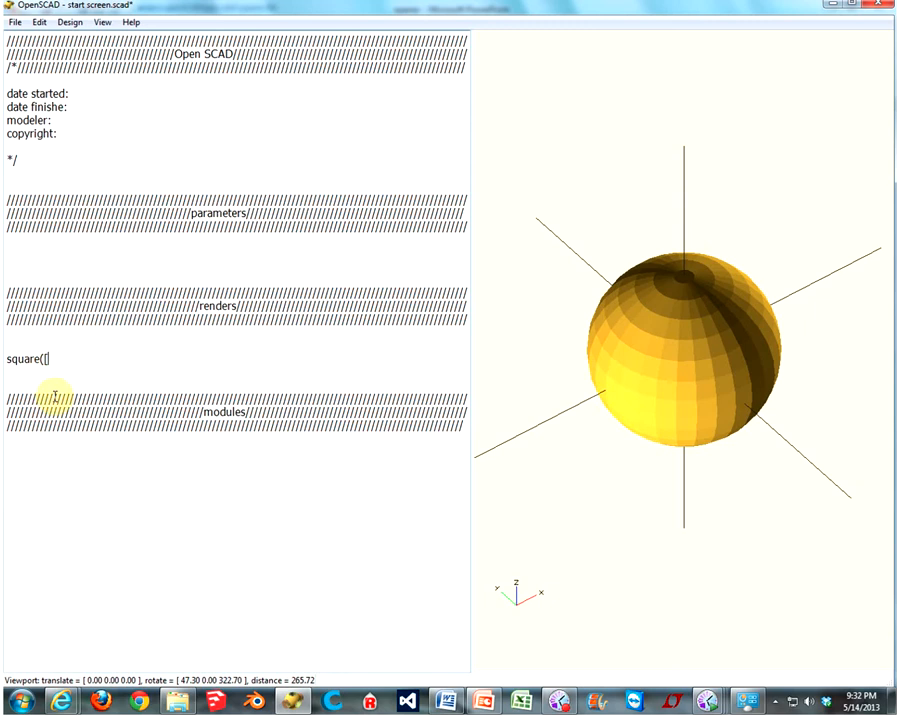
text(20,)
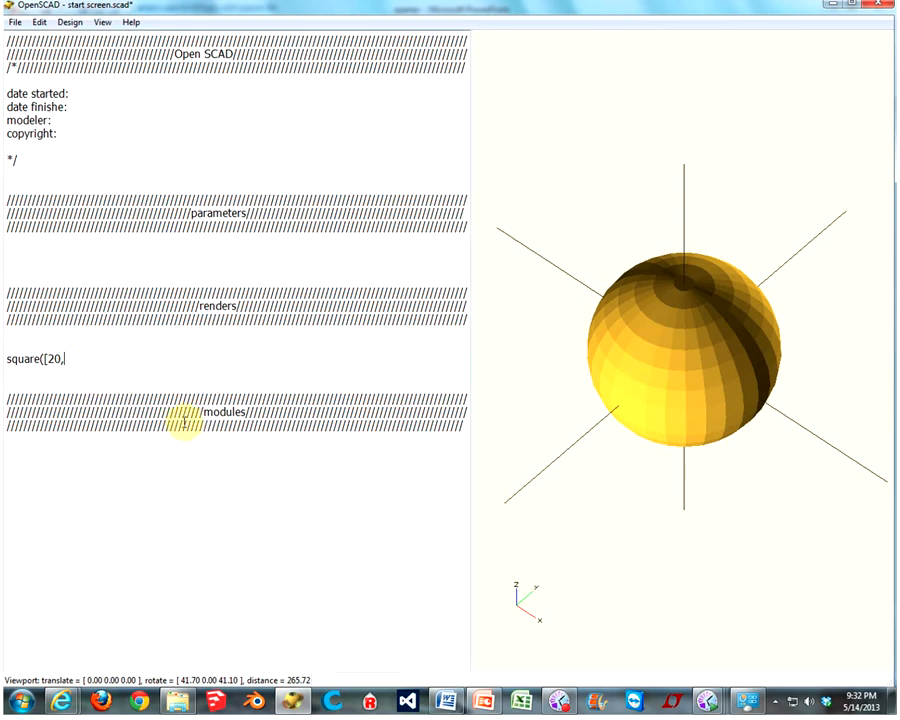
text(40)
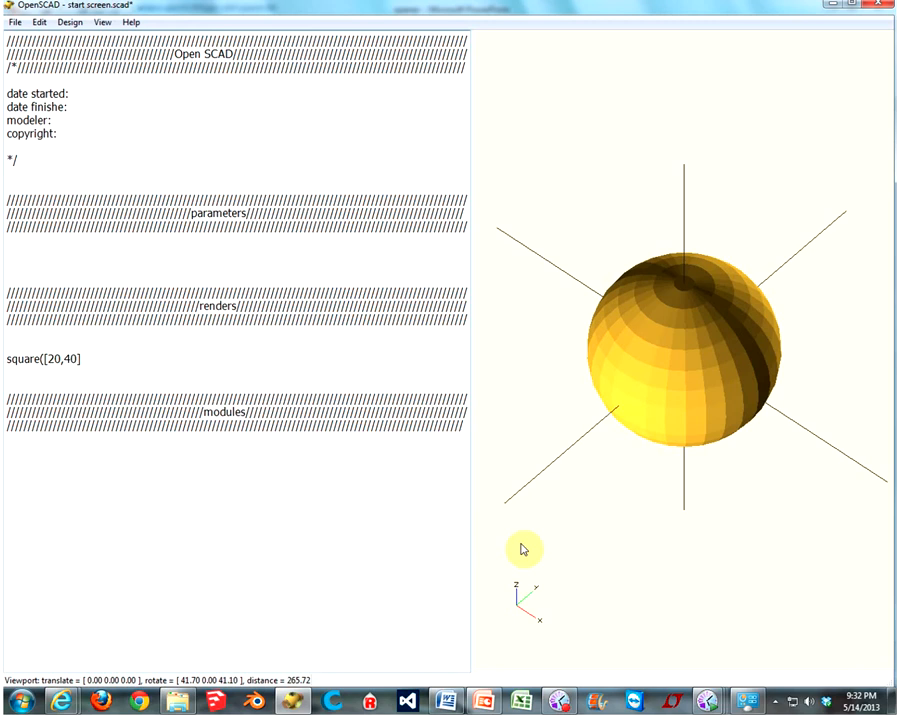
text(,)
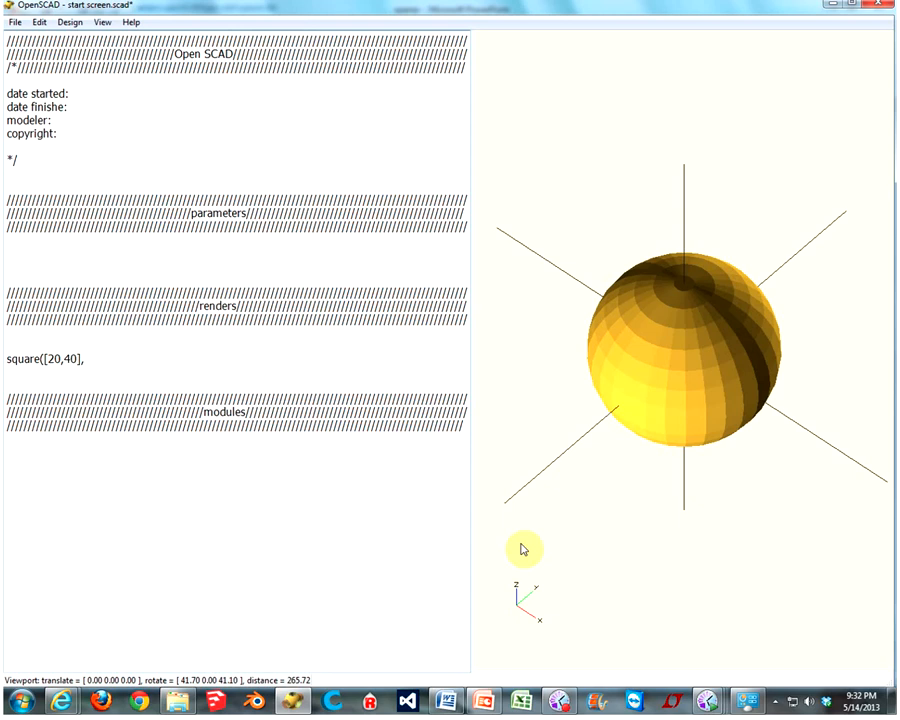
text(true);)
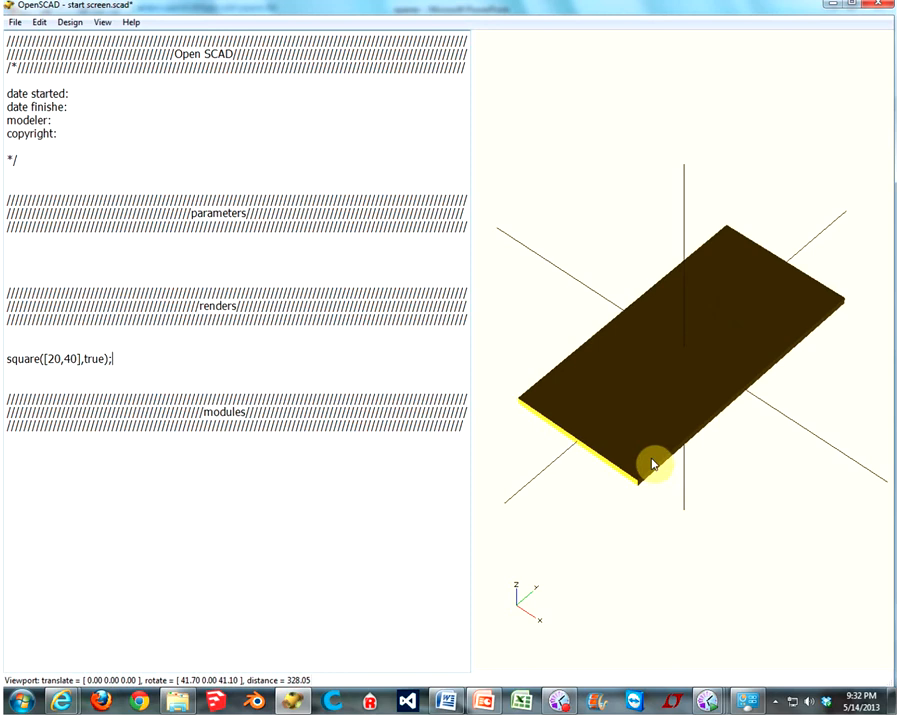
drag(656, 464, 708, 462)
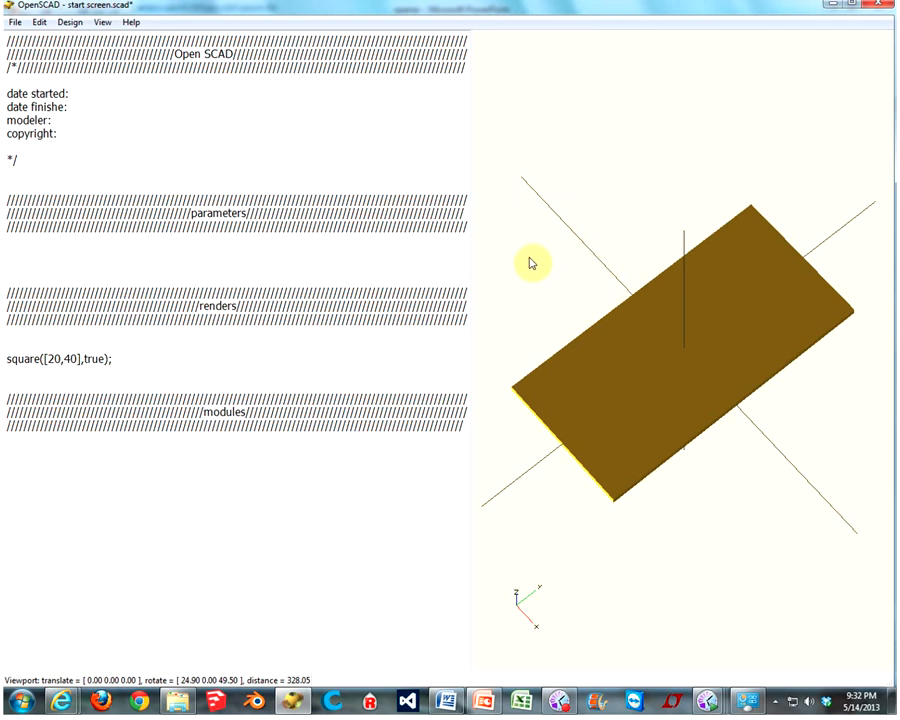
mouse_move(630, 284)
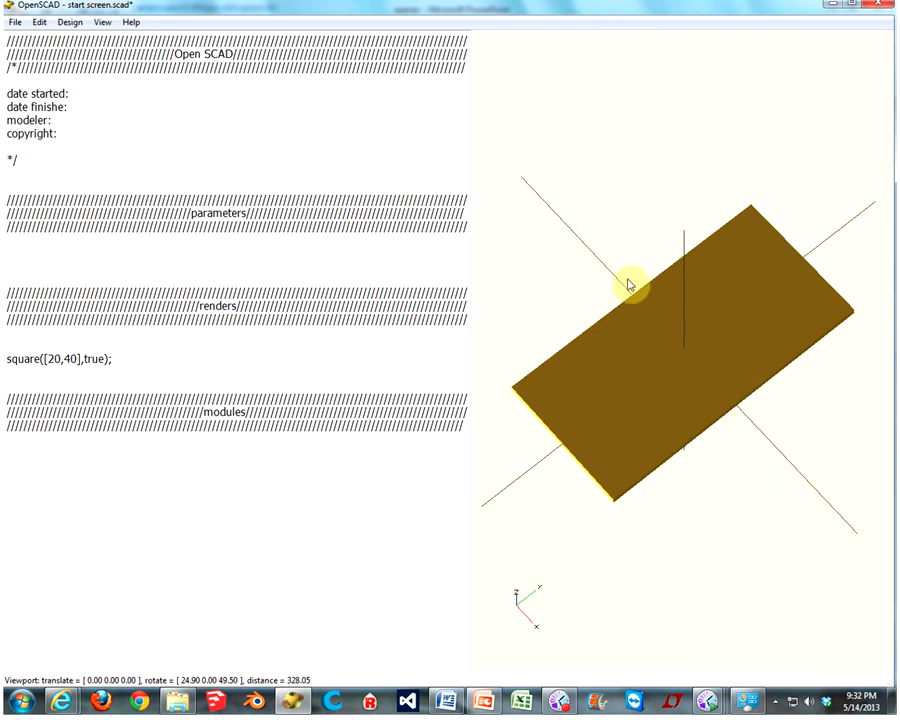
mouse_move(732, 304)
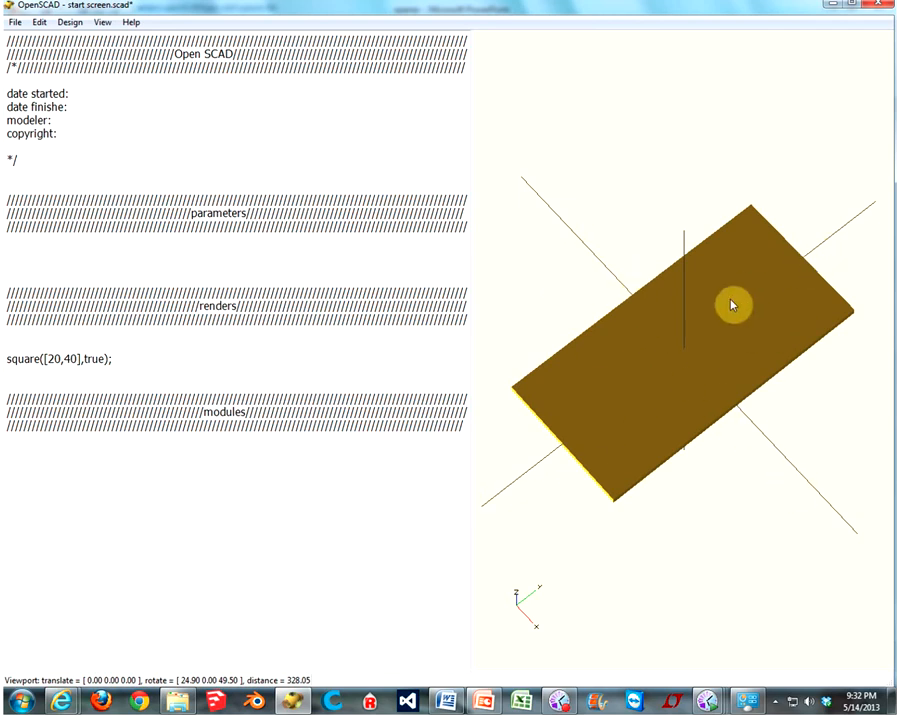
drag(732, 304, 708, 432)
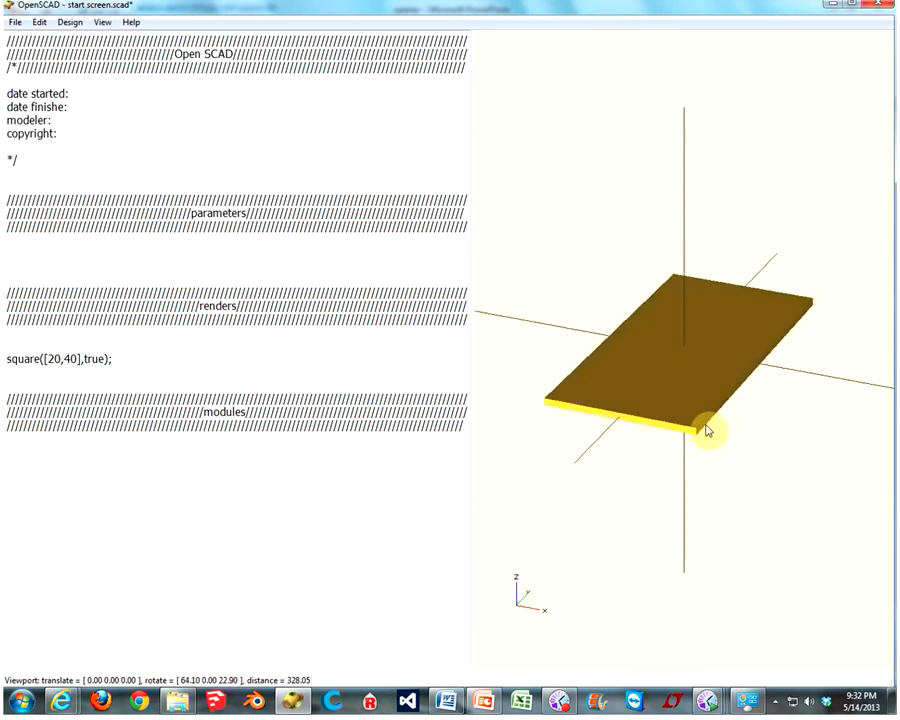
drag(704, 430, 752, 368)
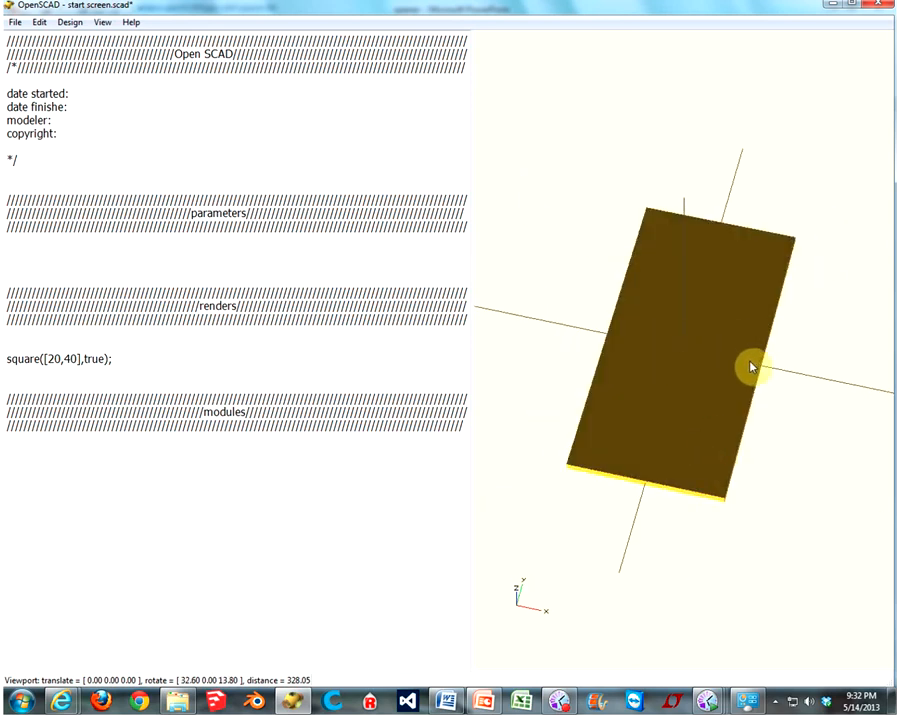
drag(750, 368, 660, 352)
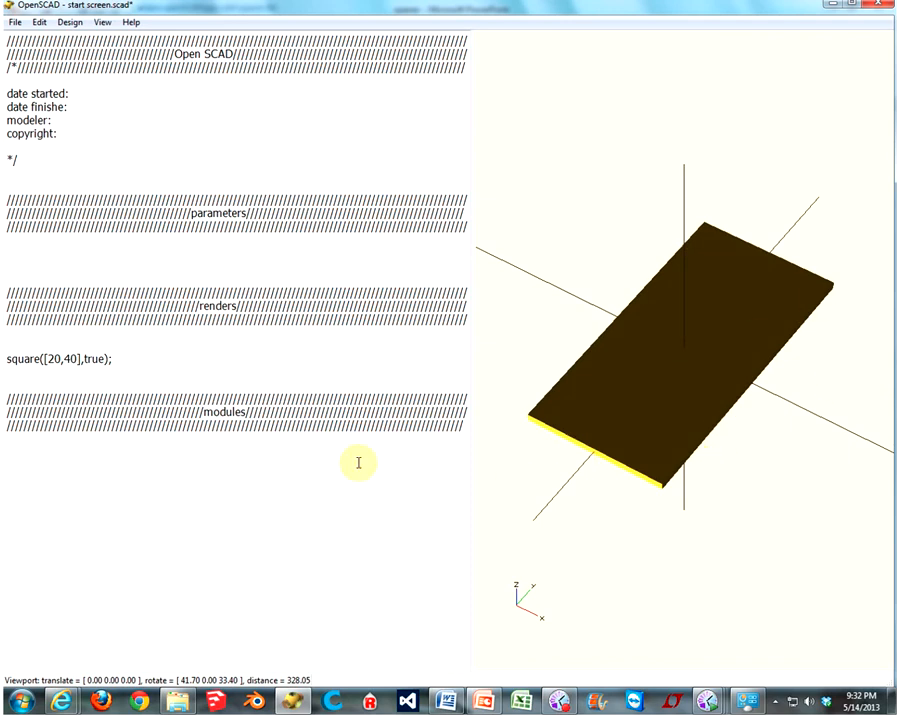
Change the square's centre argument to false and view it sitting at the origin
double_click(92, 358)
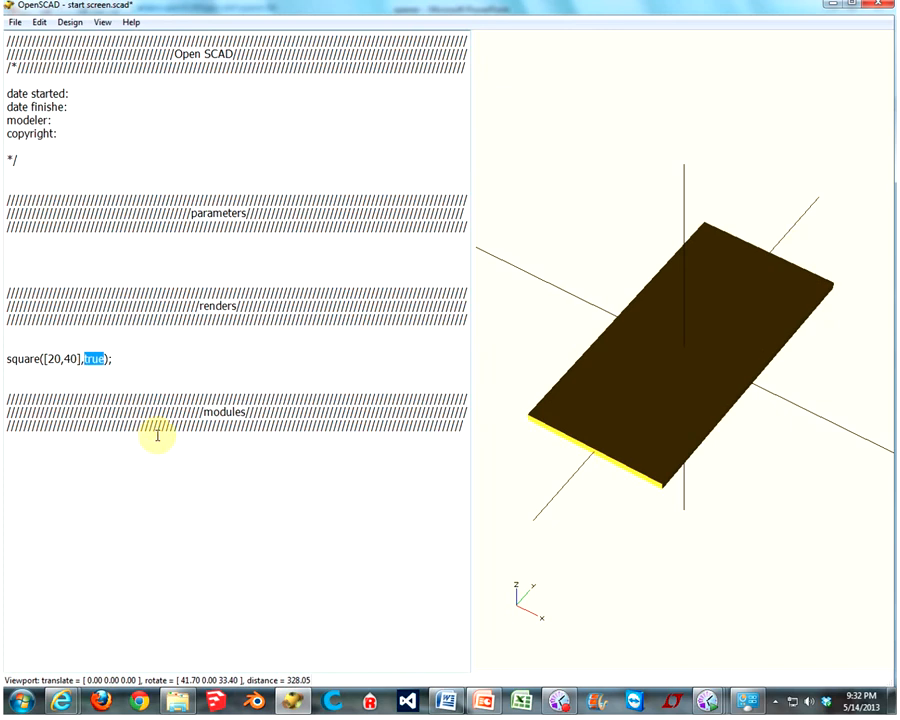
text(fale)
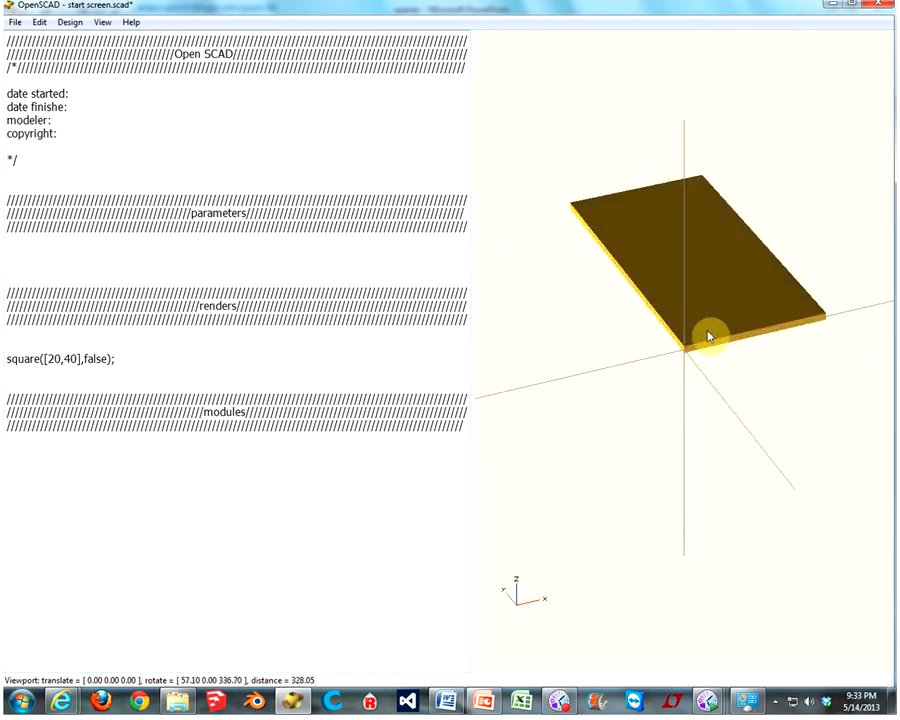
drag(708, 336, 588, 340)
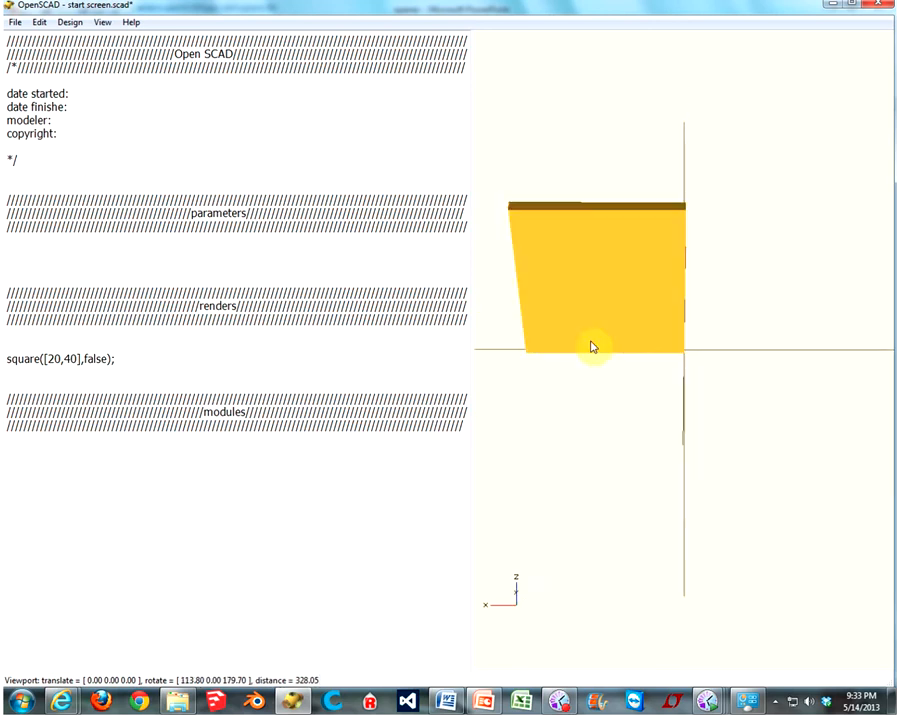
drag(592, 348, 778, 420)
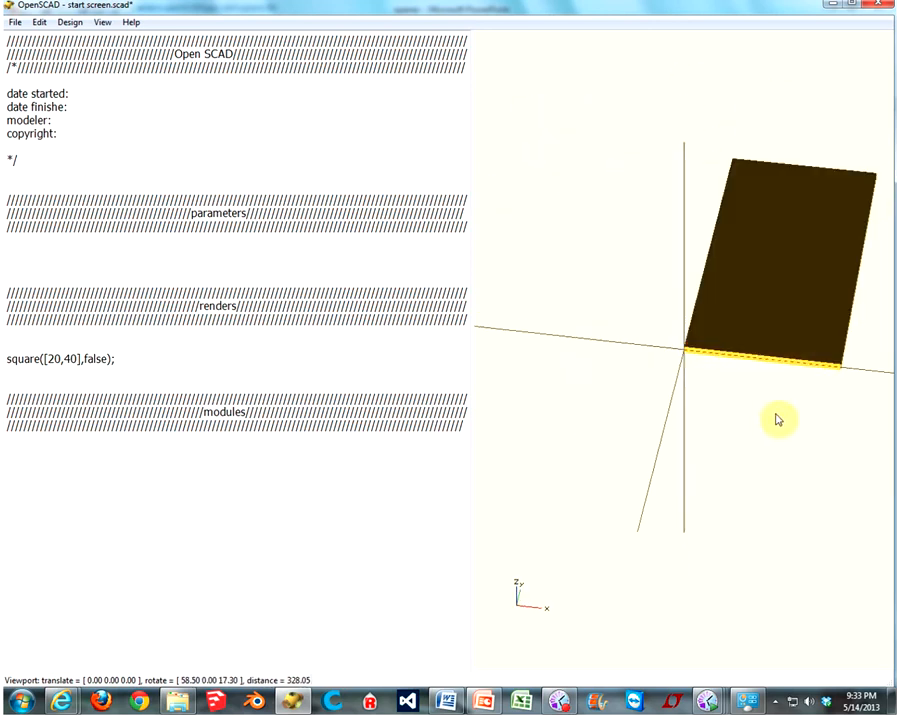
drag(780, 420, 476, 418)
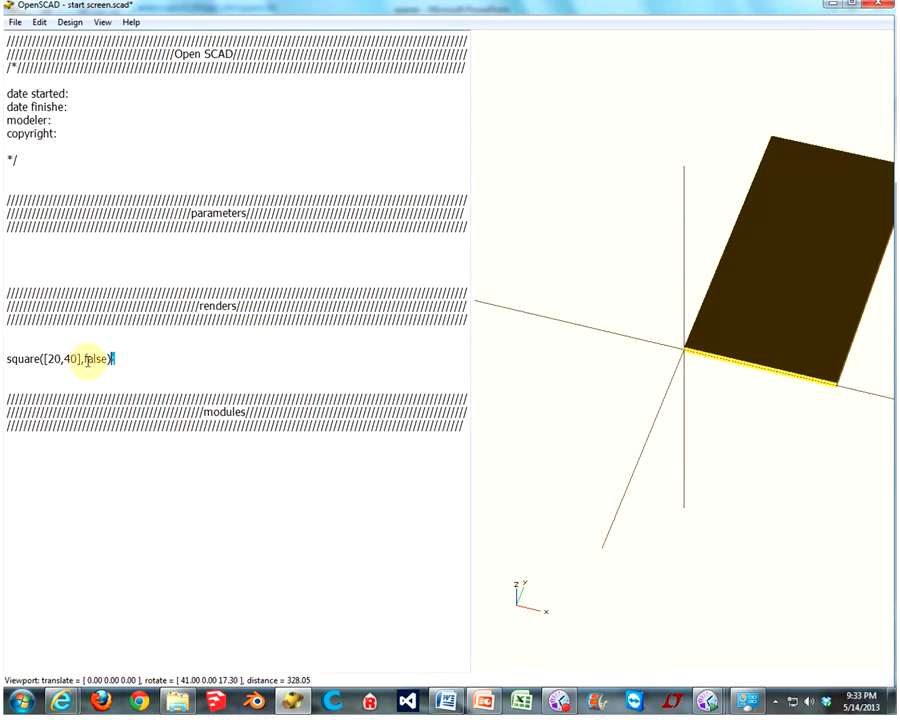
Overwrite the square line with circle(10); to preview a radius-10 disc
triple_click(60, 358)
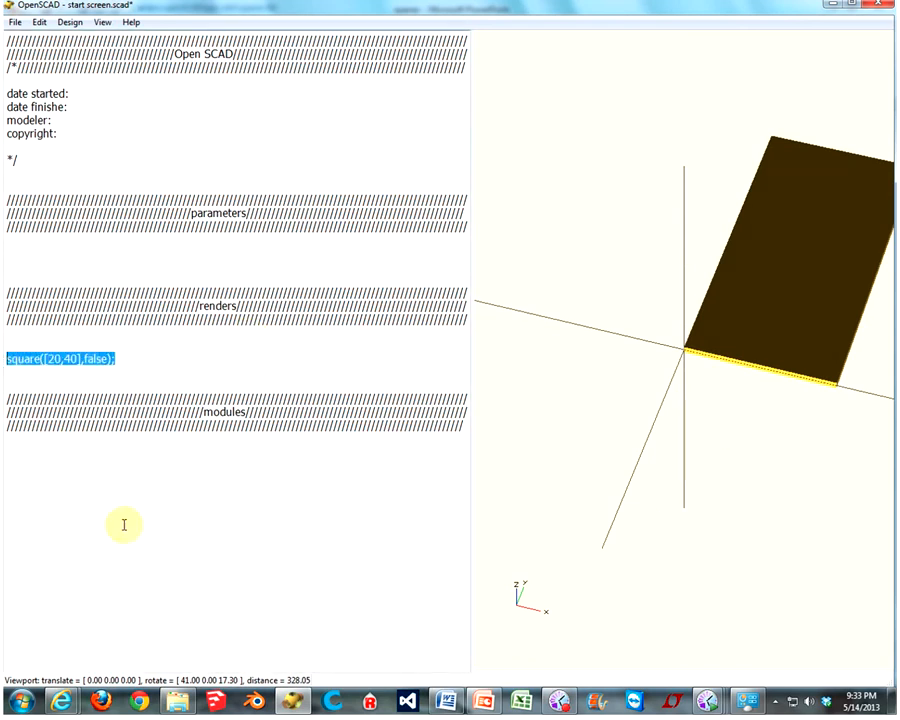
text(circ)
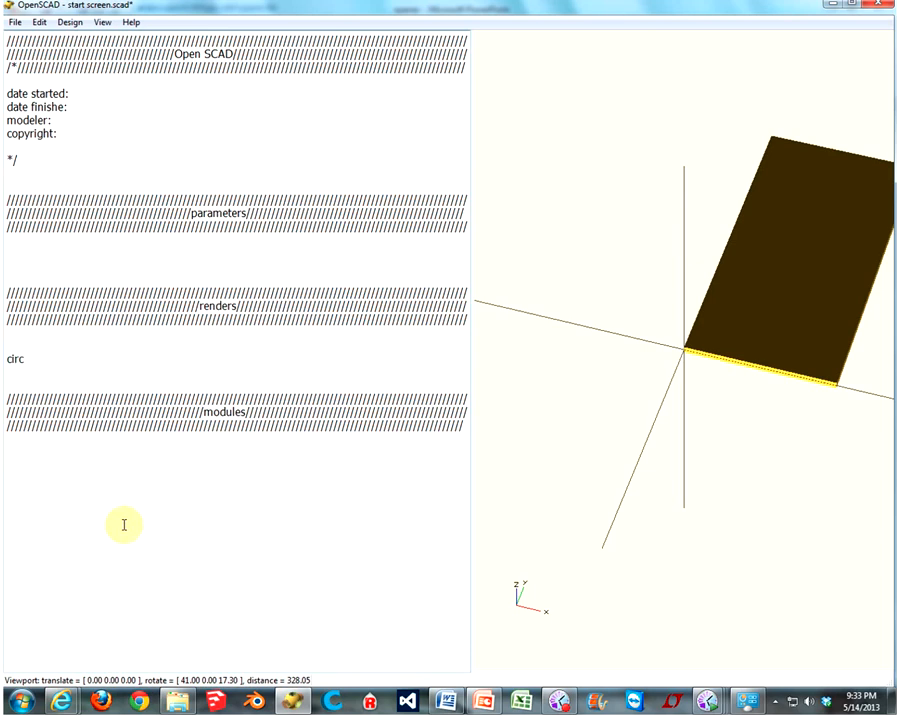
text(le)
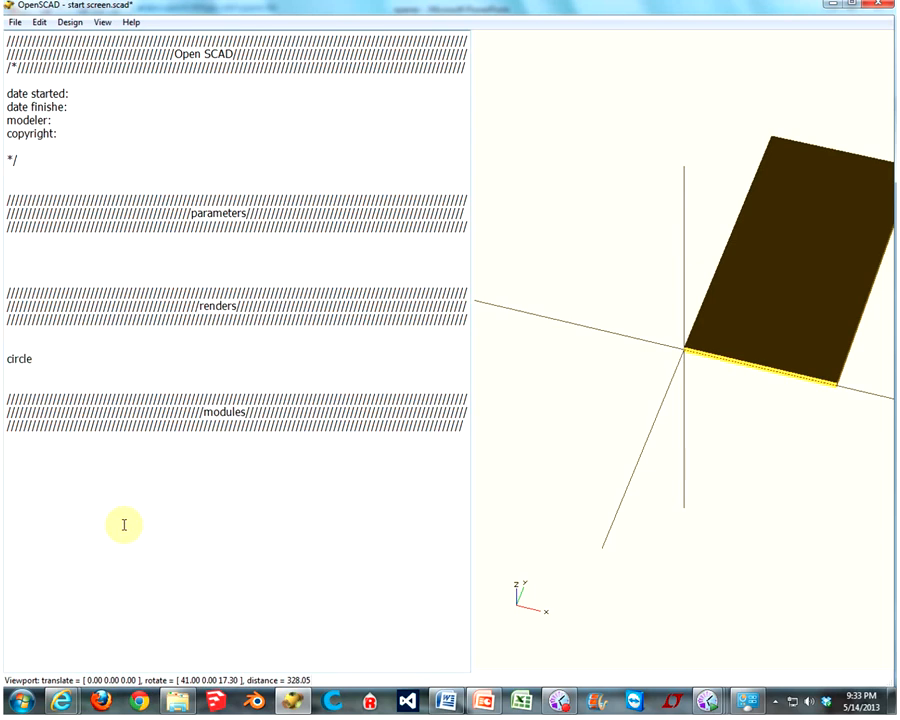
text(())
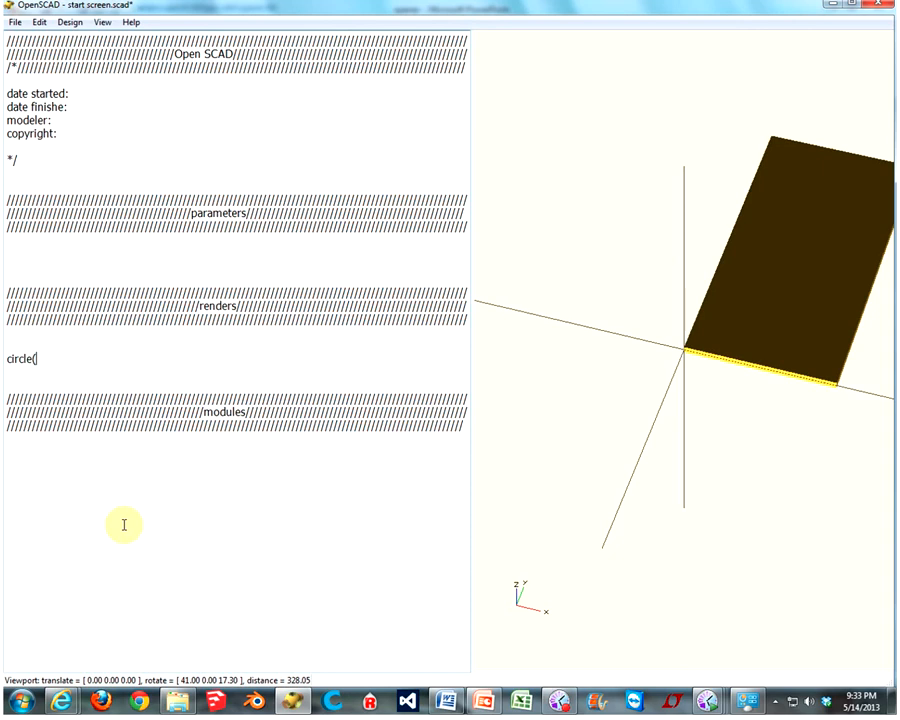
text(10)
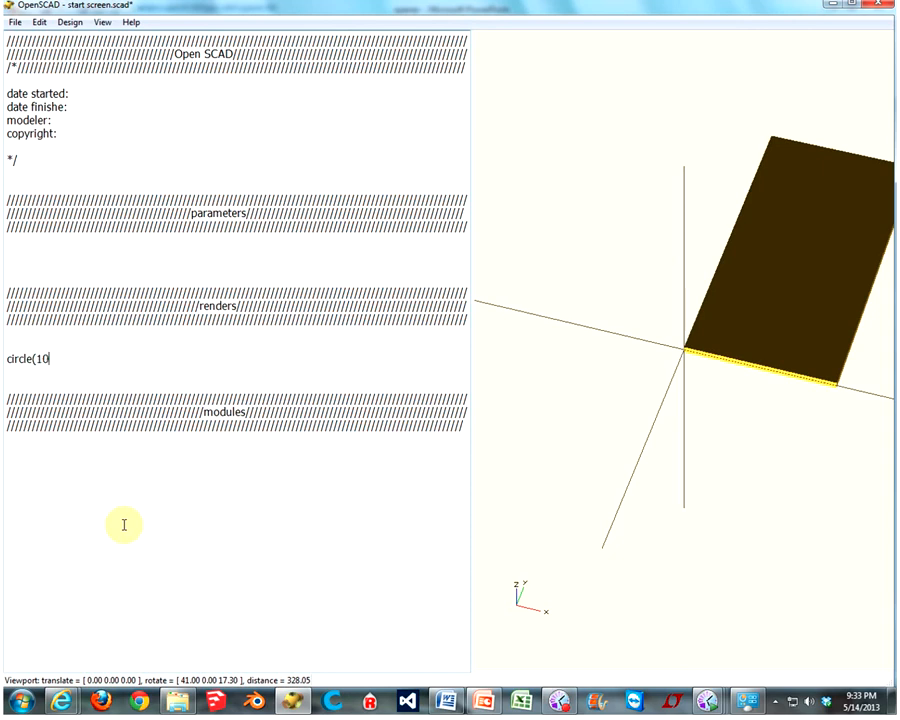
text())
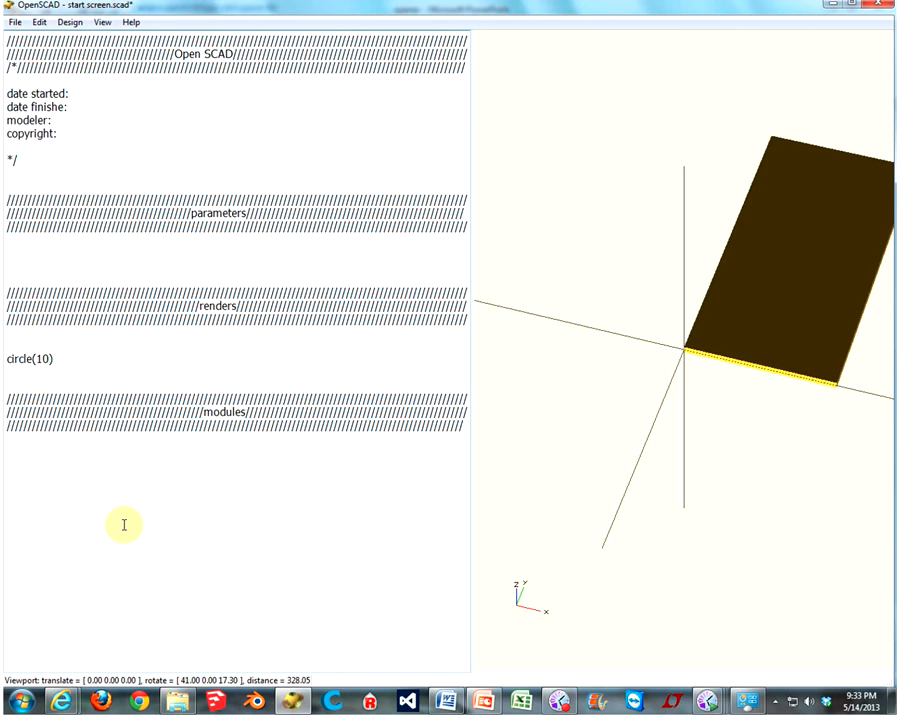
text(;)
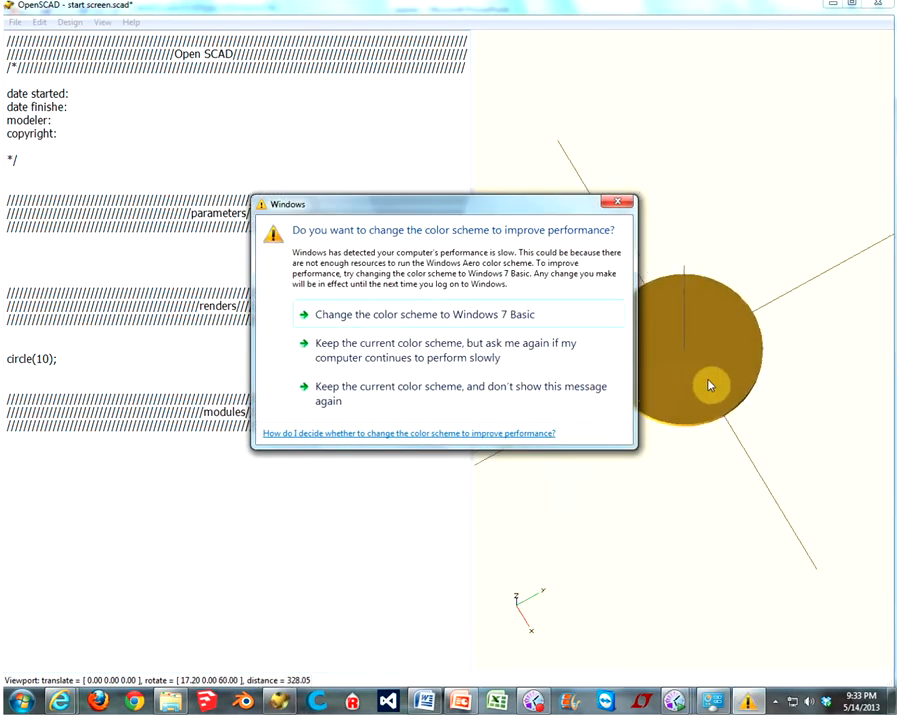
drag(730, 384, 736, 380)
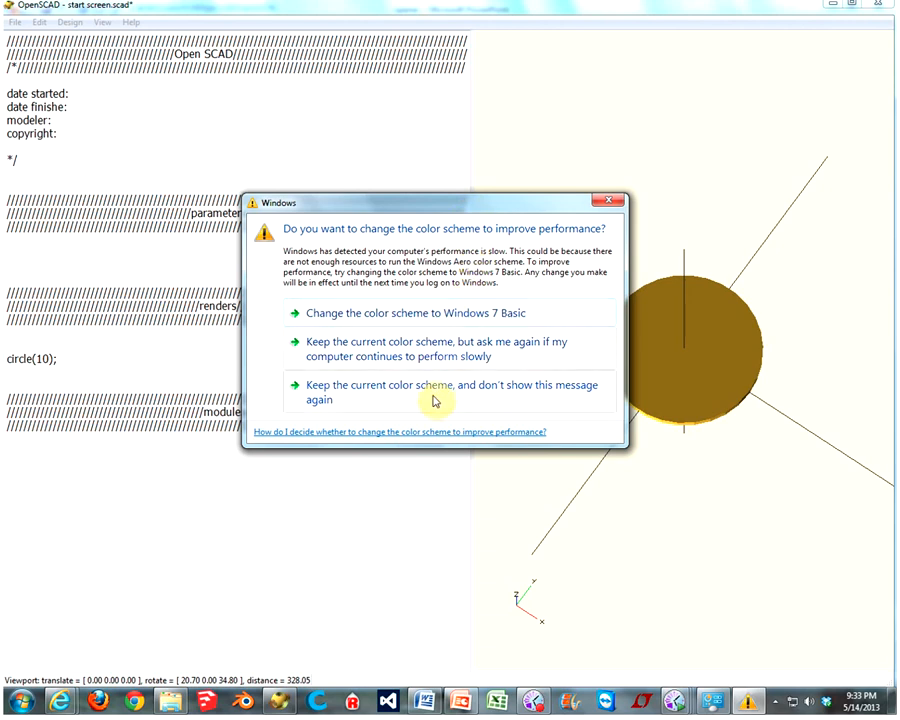
click(448, 390)
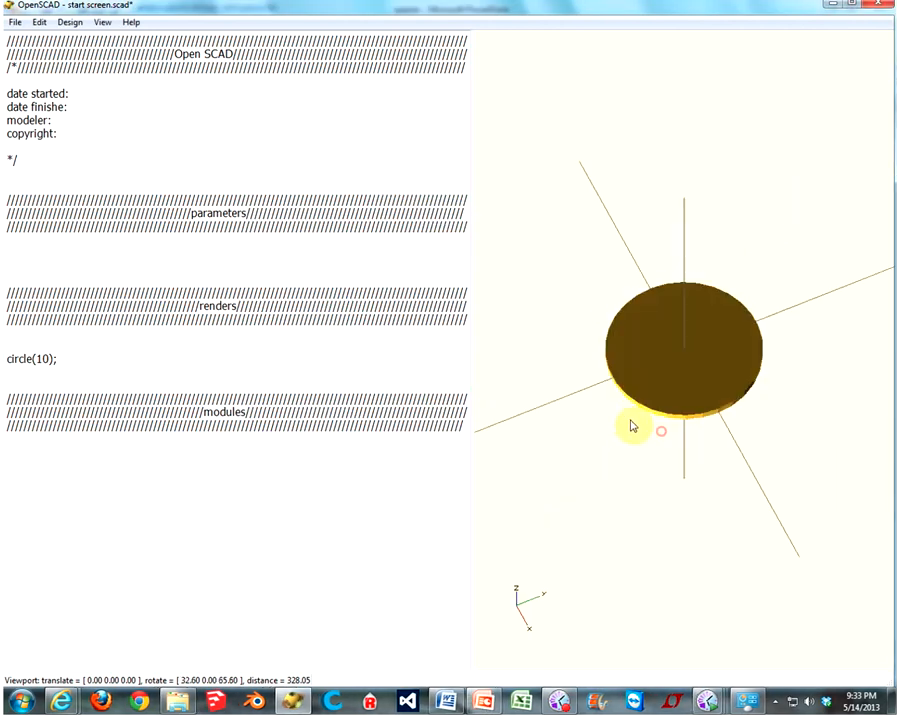
drag(632, 426, 676, 420)
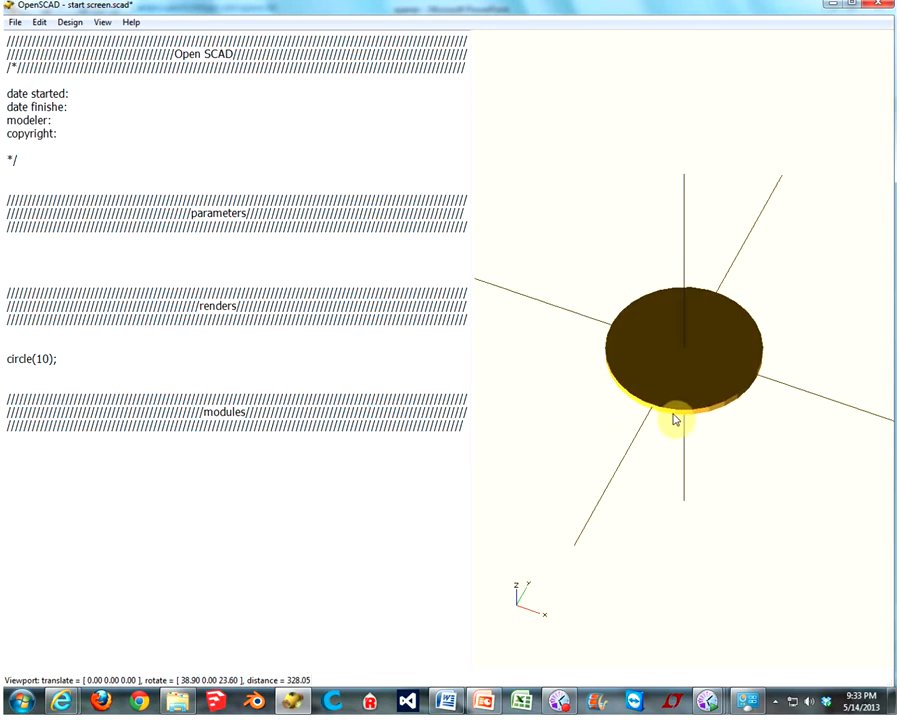
drag(676, 418, 628, 412)
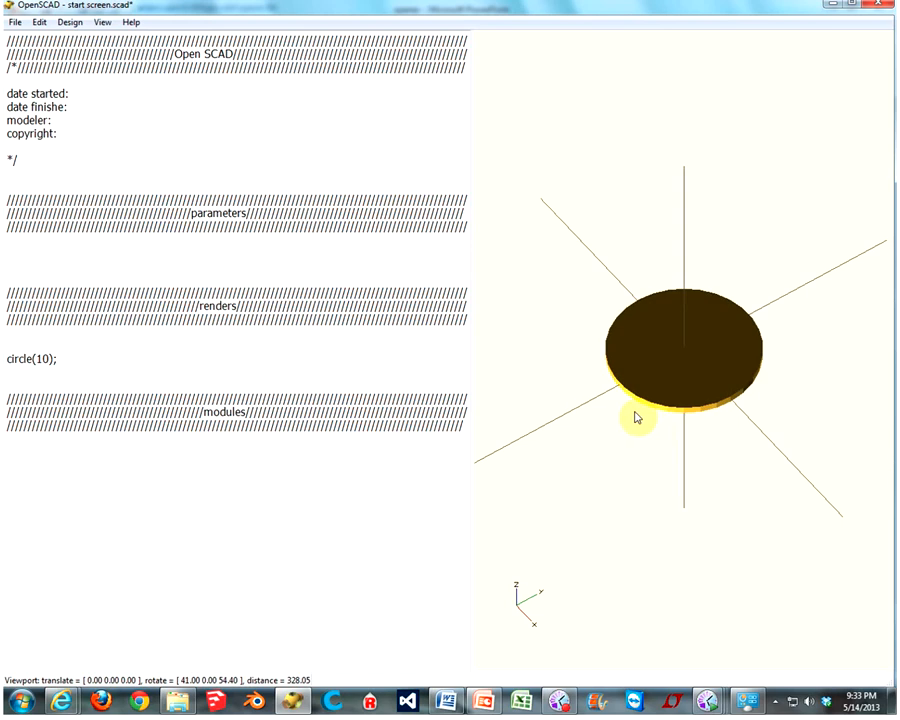
drag(638, 418, 768, 368)
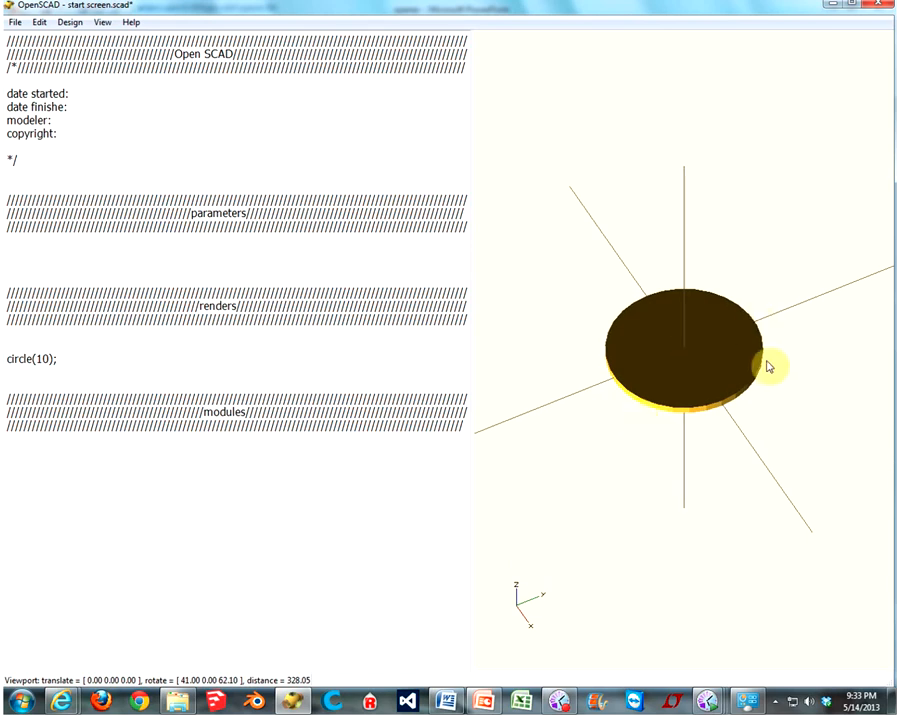
scroll(up, 3)
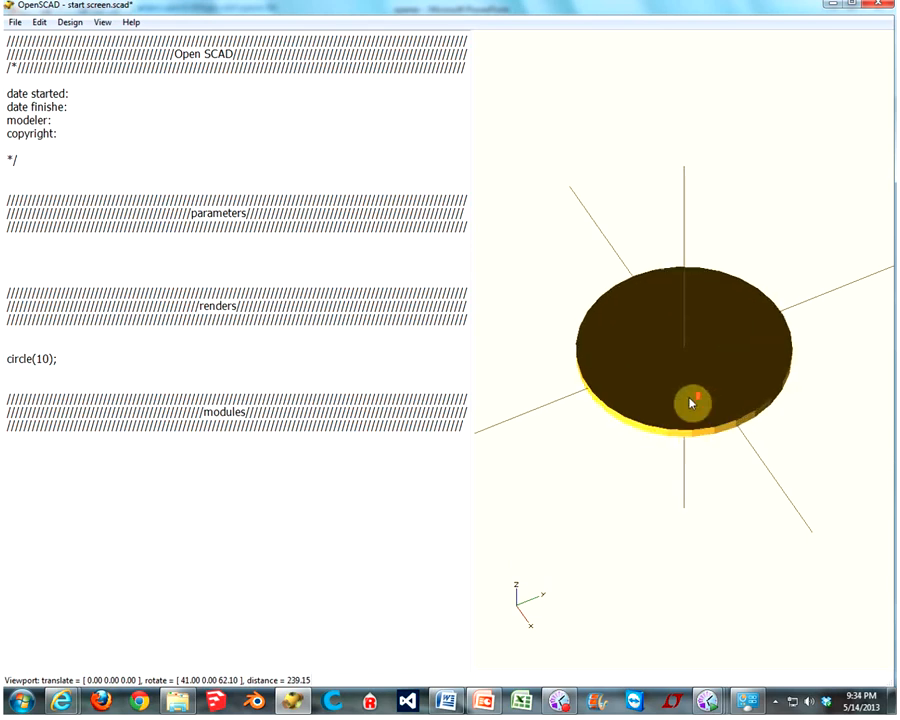
drag(690, 400, 664, 404)
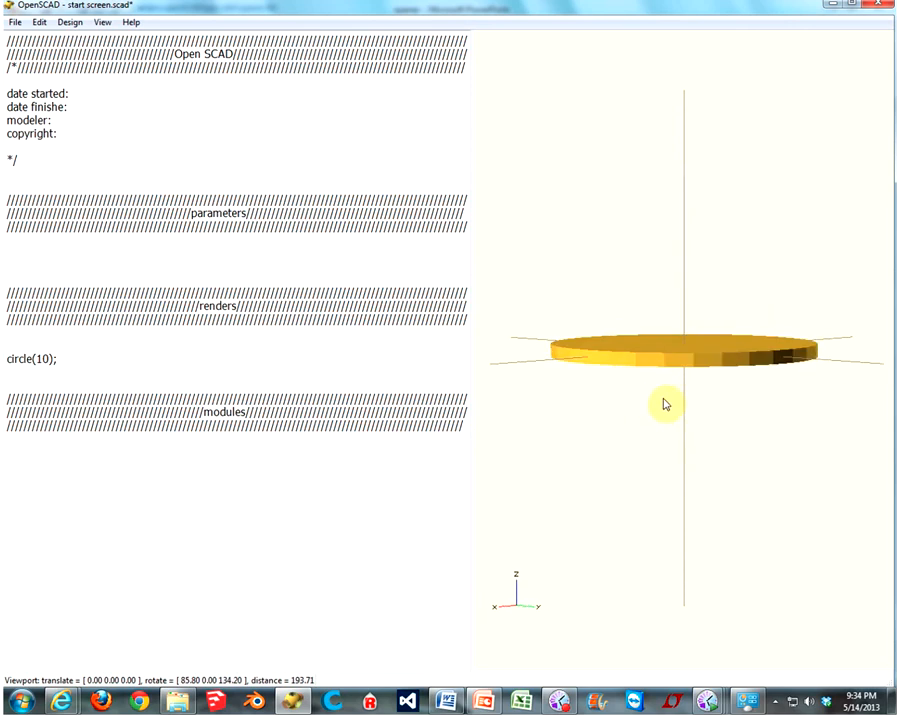
drag(666, 404, 770, 420)
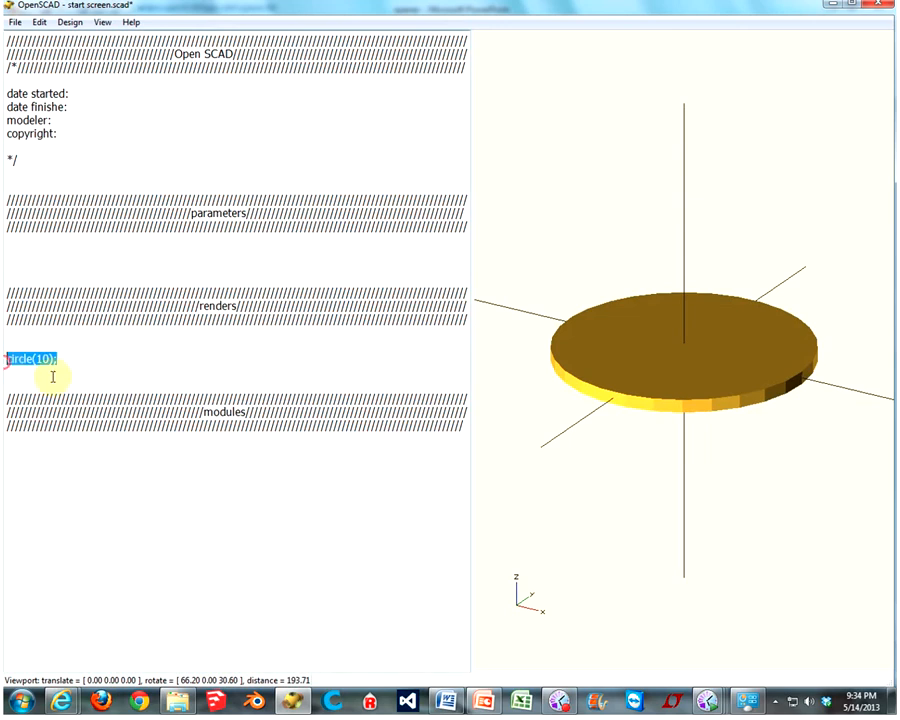
mouse_move(70, 412)
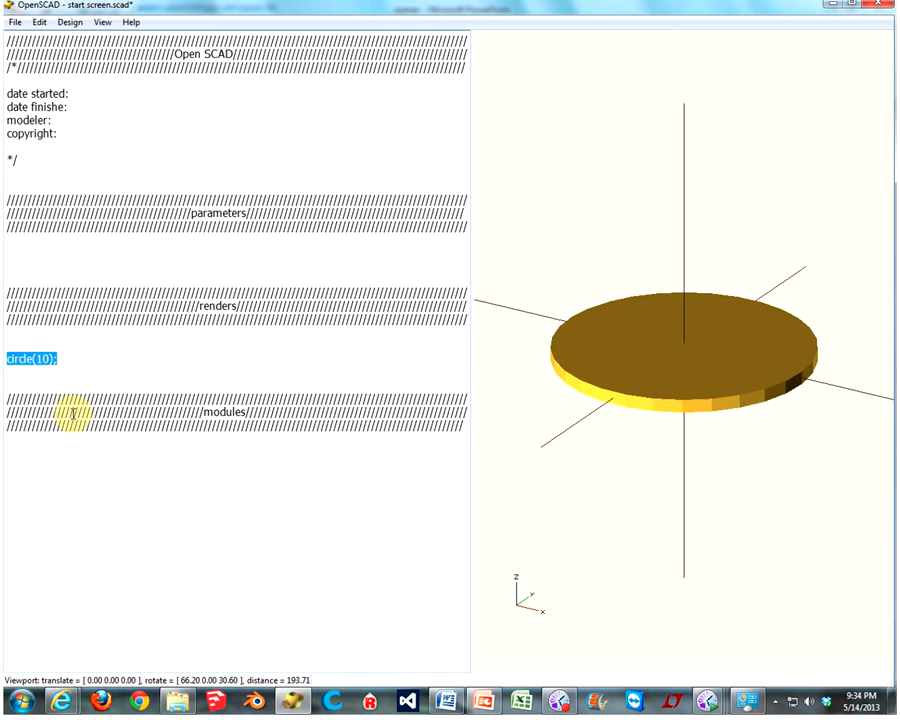
Overwrite circle(10); with cube([10,20,30]); for a 10 by 20 by 30 box
text(cube)
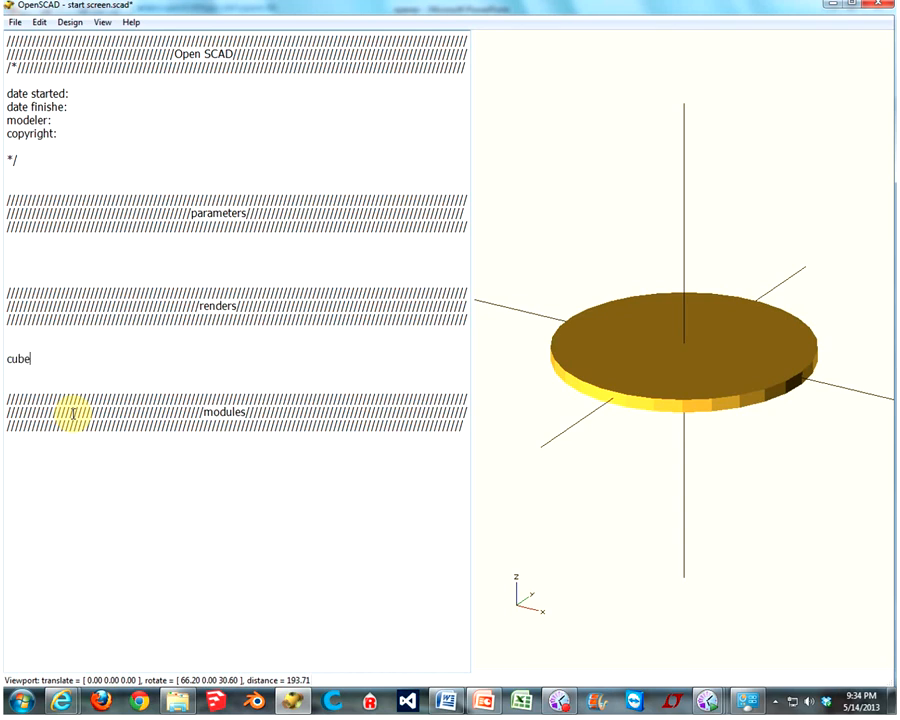
text(([)
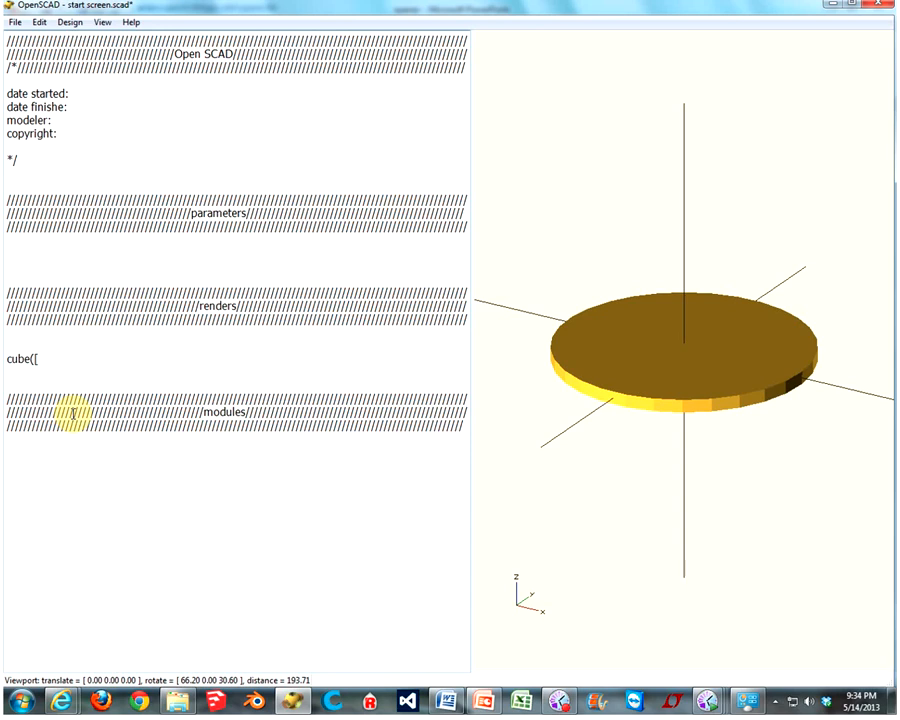
text(10)
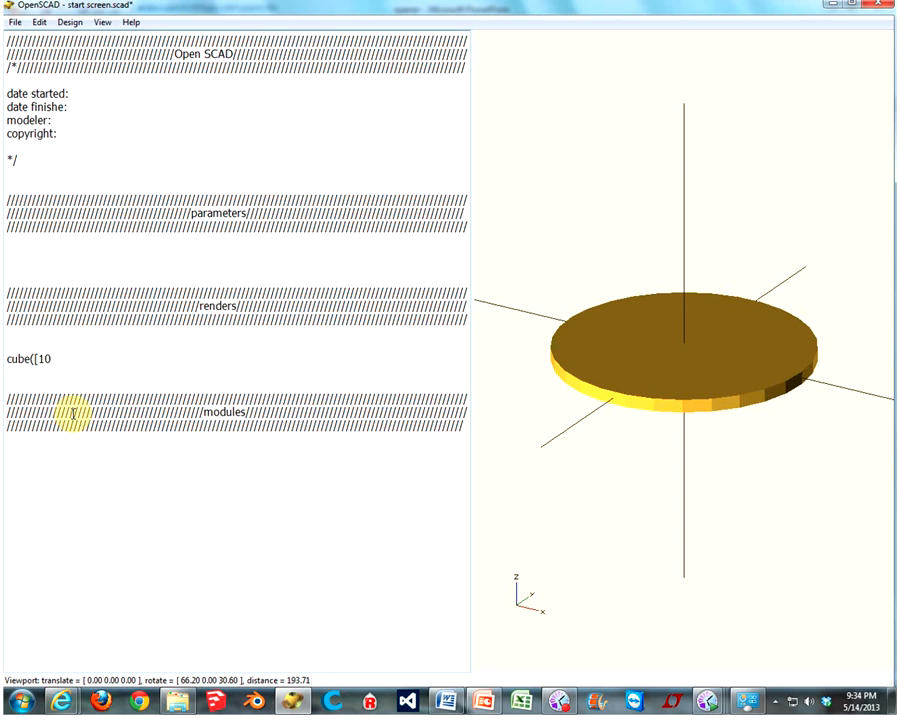
text(,)
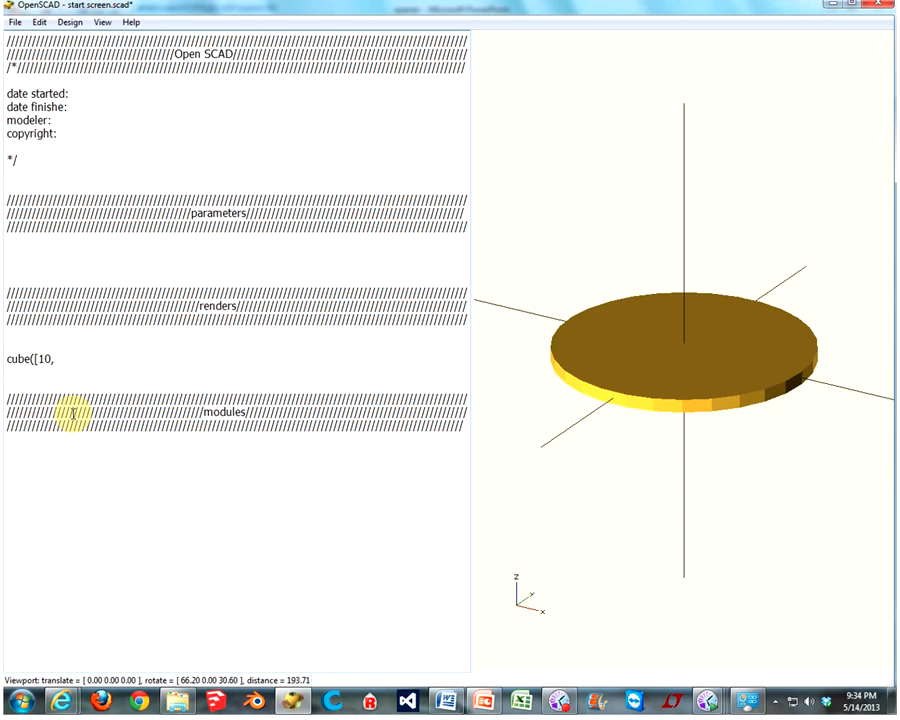
text(20,)
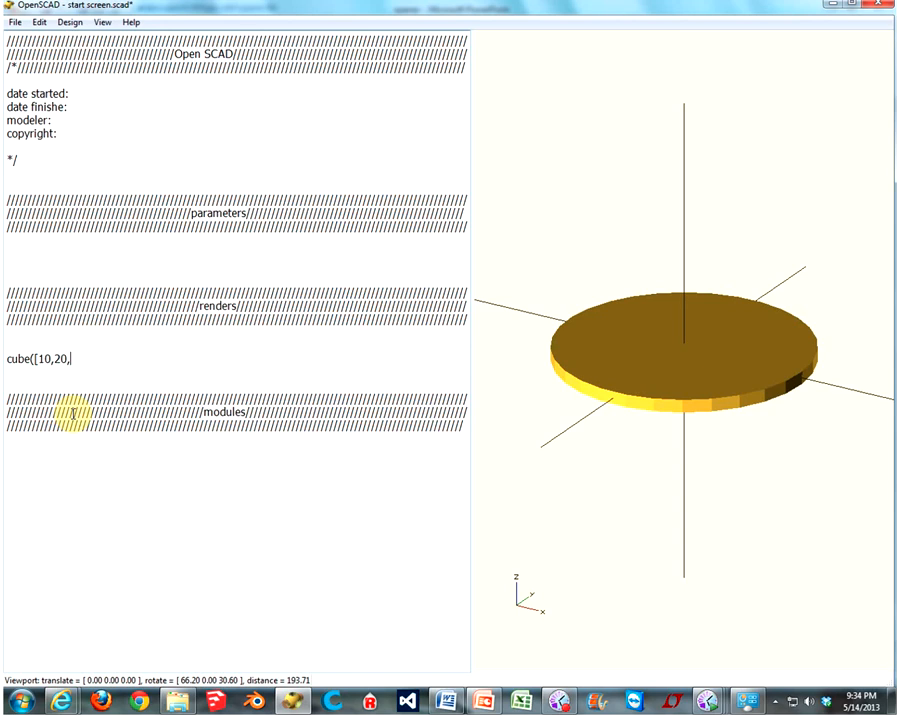
text(30]);)
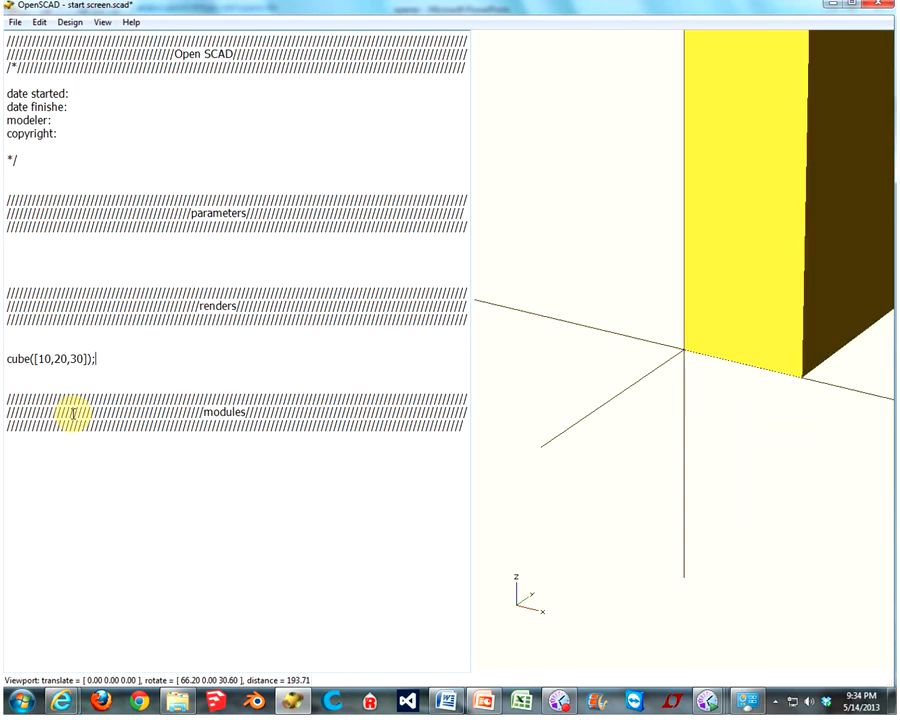
Zoom and orbit to view the box from several sides, then select the cube line
scroll(down, 3)
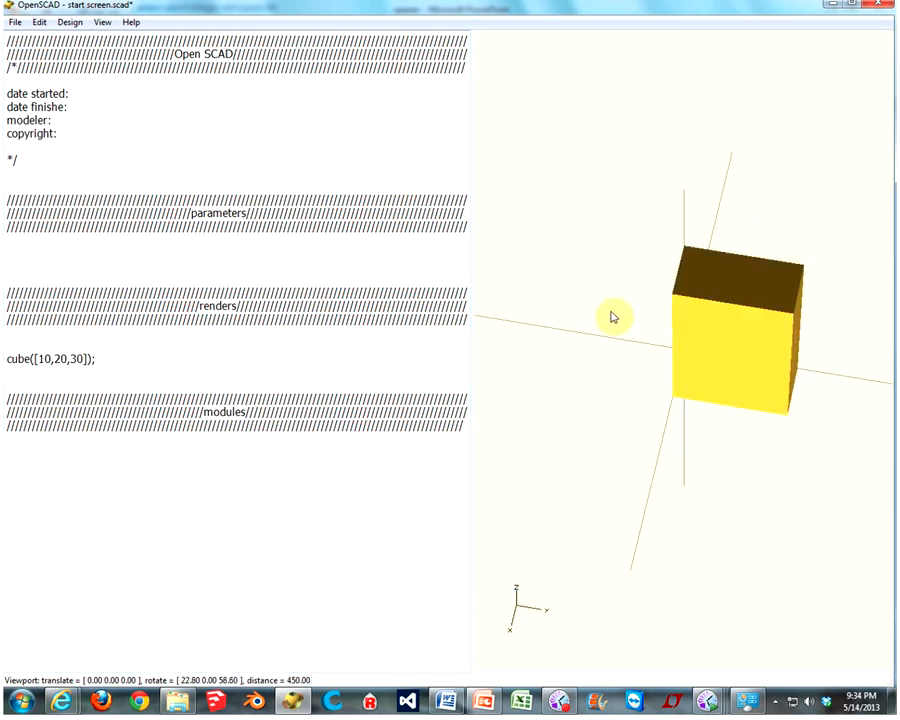
drag(616, 316, 672, 344)
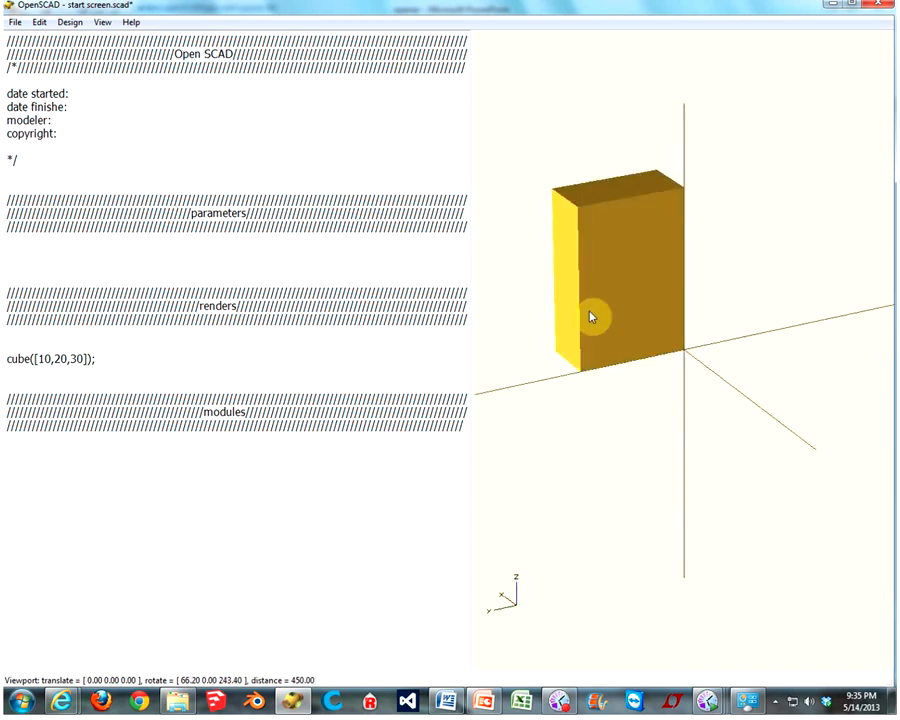
drag(590, 316, 810, 316)
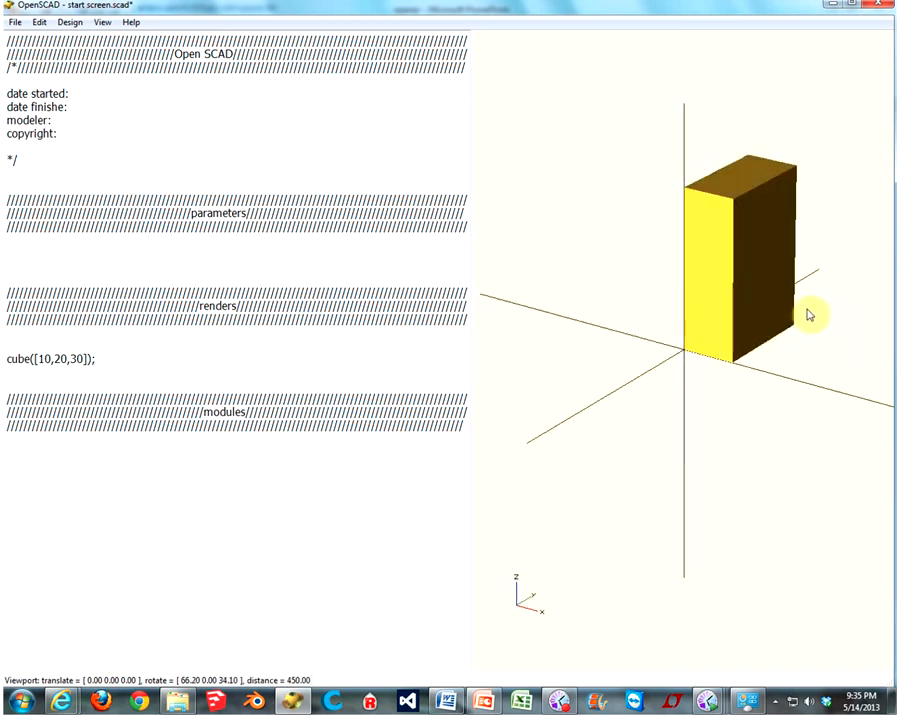
drag(810, 316, 778, 322)
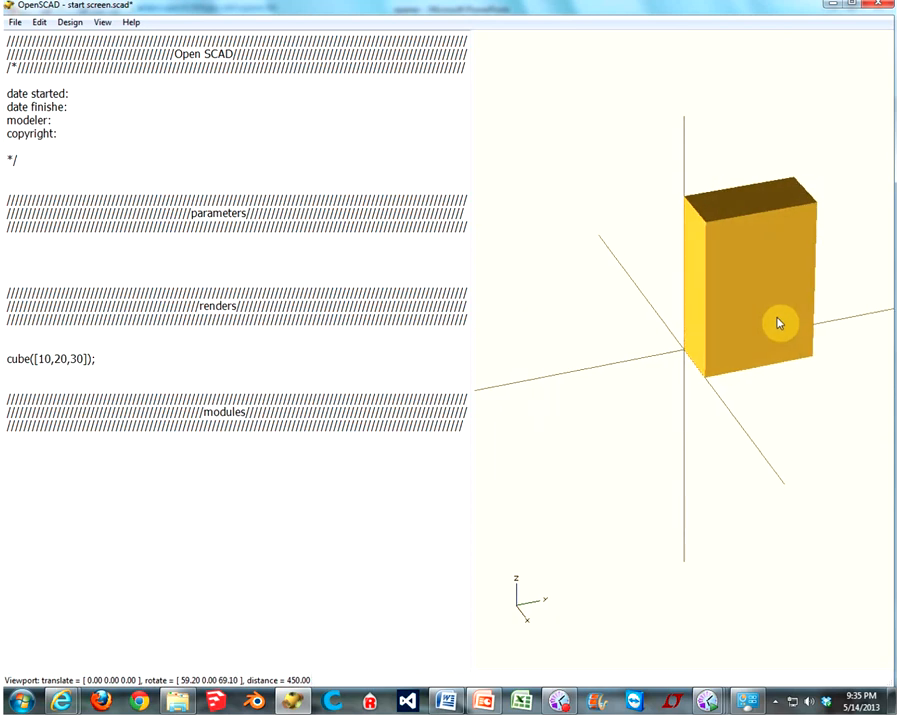
drag(780, 322, 796, 324)
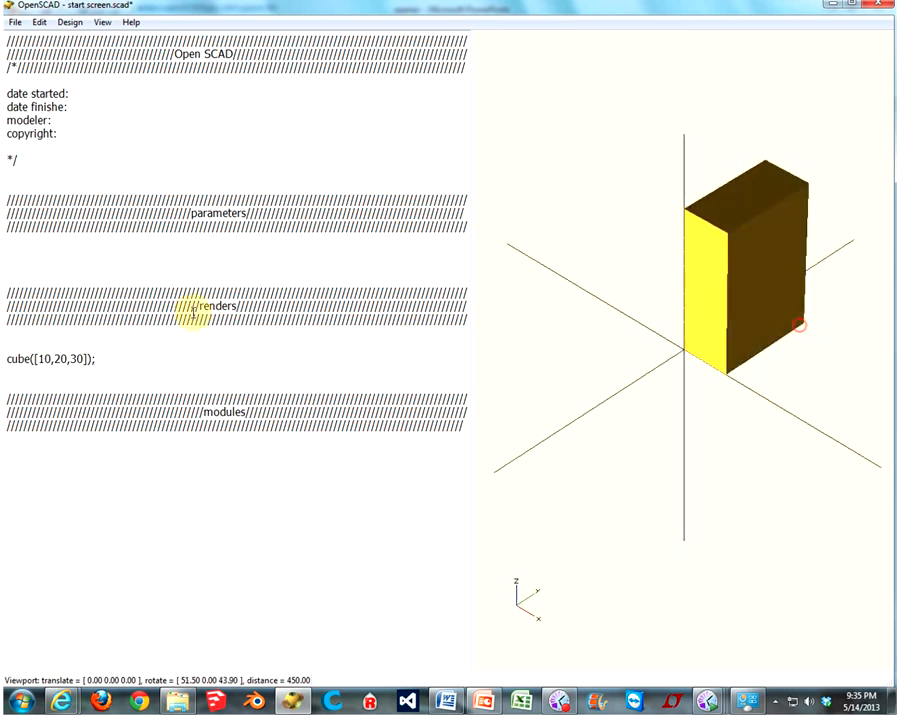
click(8, 358)
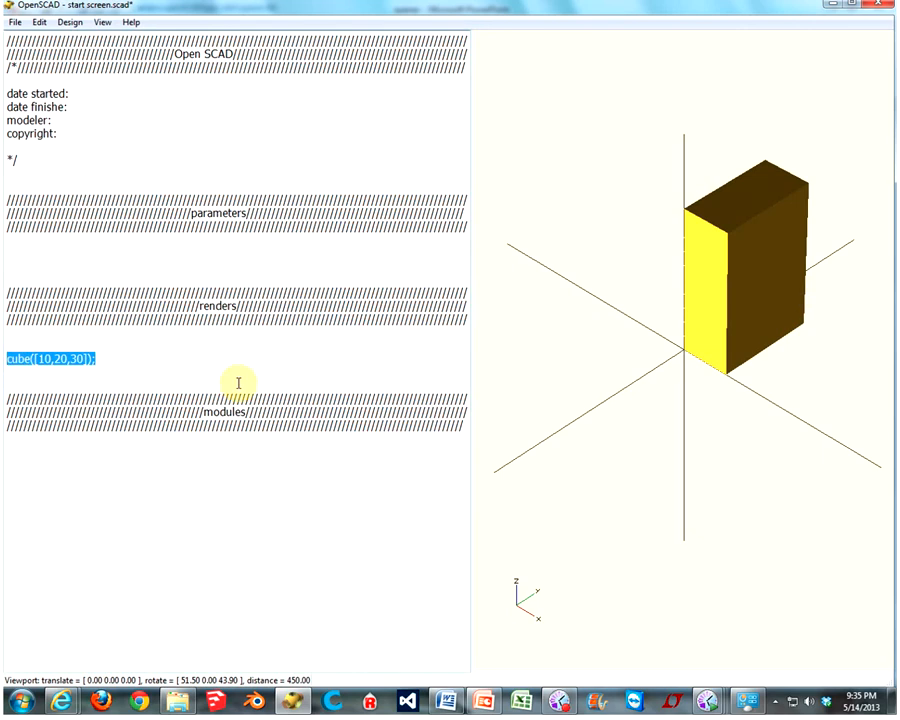
Overwrite the cube line with cylinder(30,10,10); for an upright cylinder
text(cy)
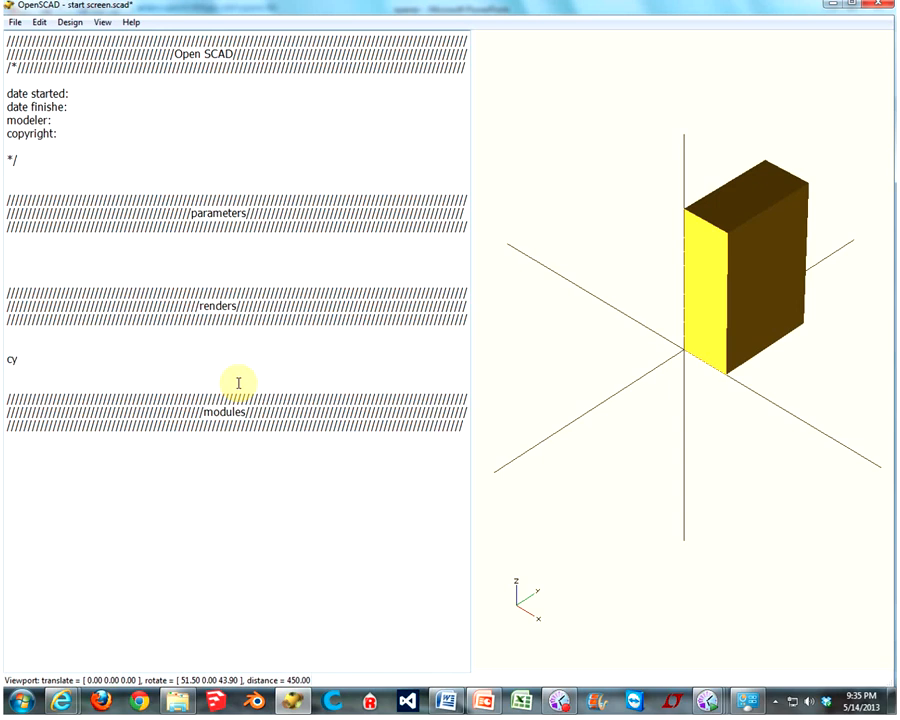
text(linder)
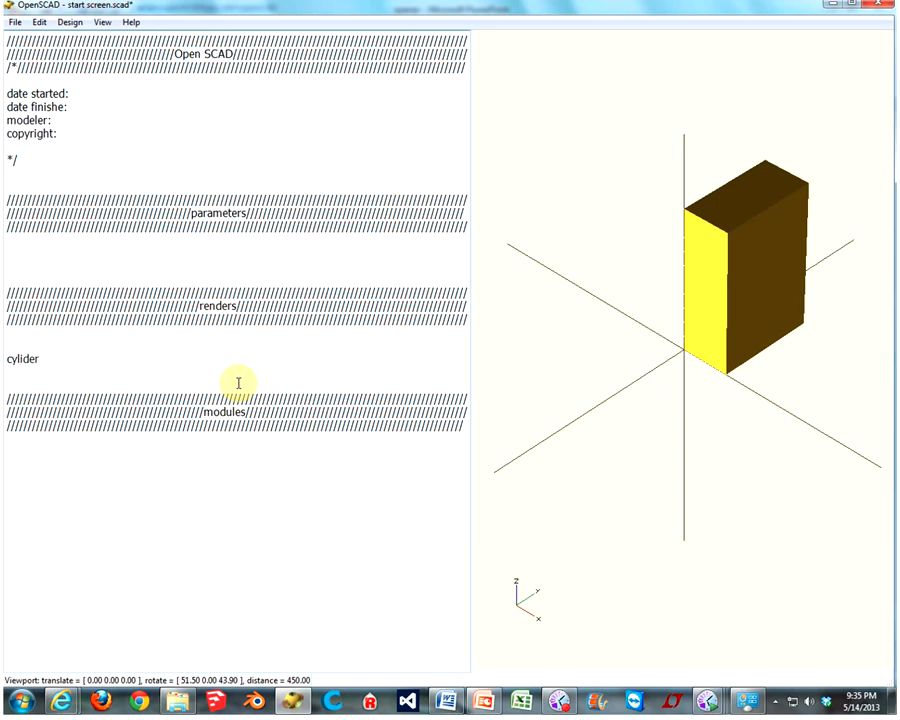
text(()
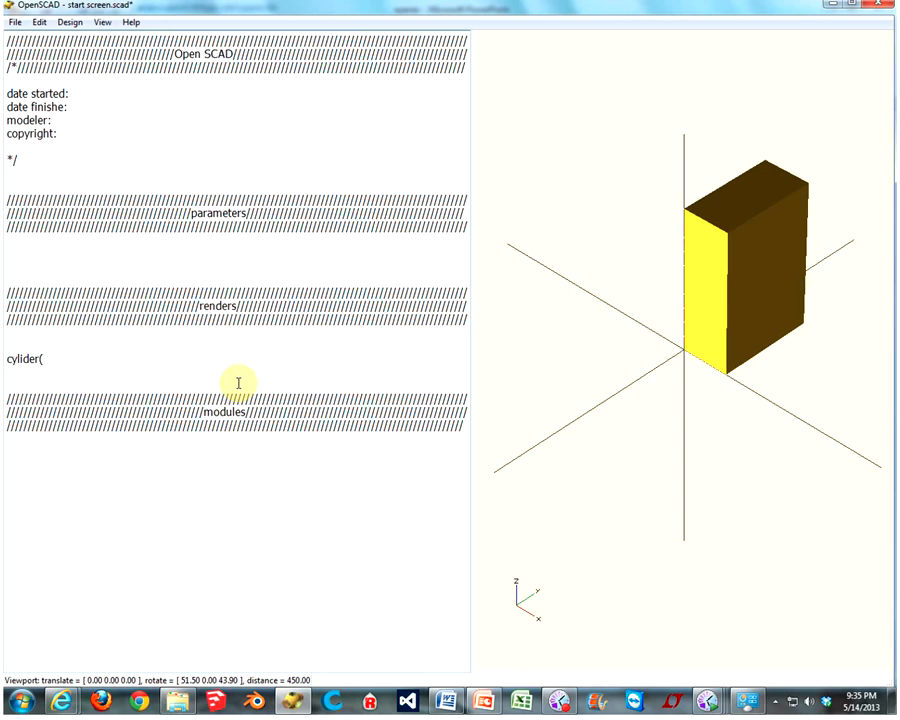
text(30)
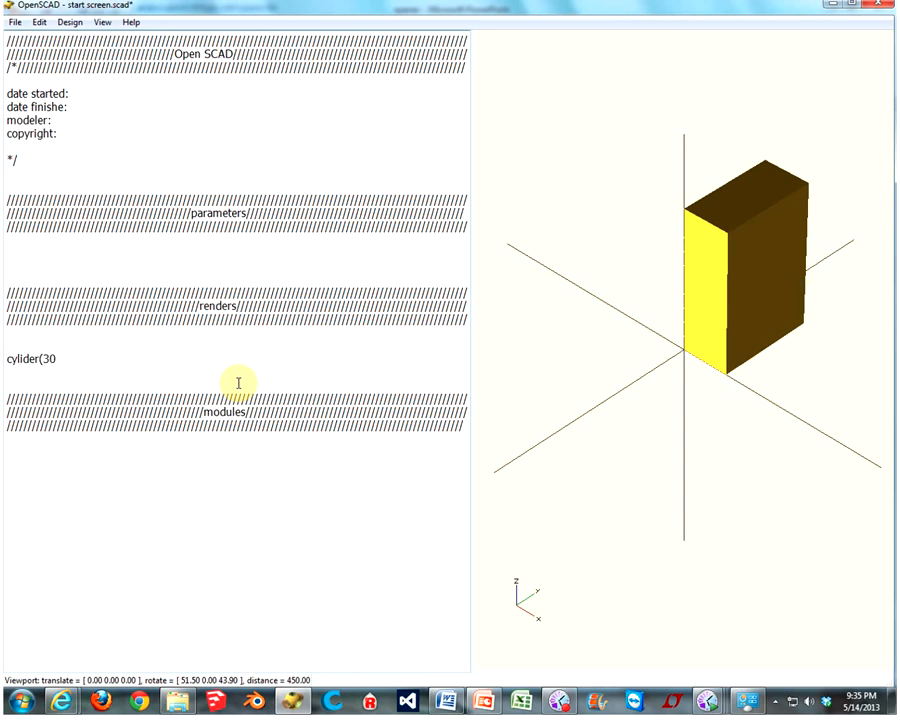
text(,)
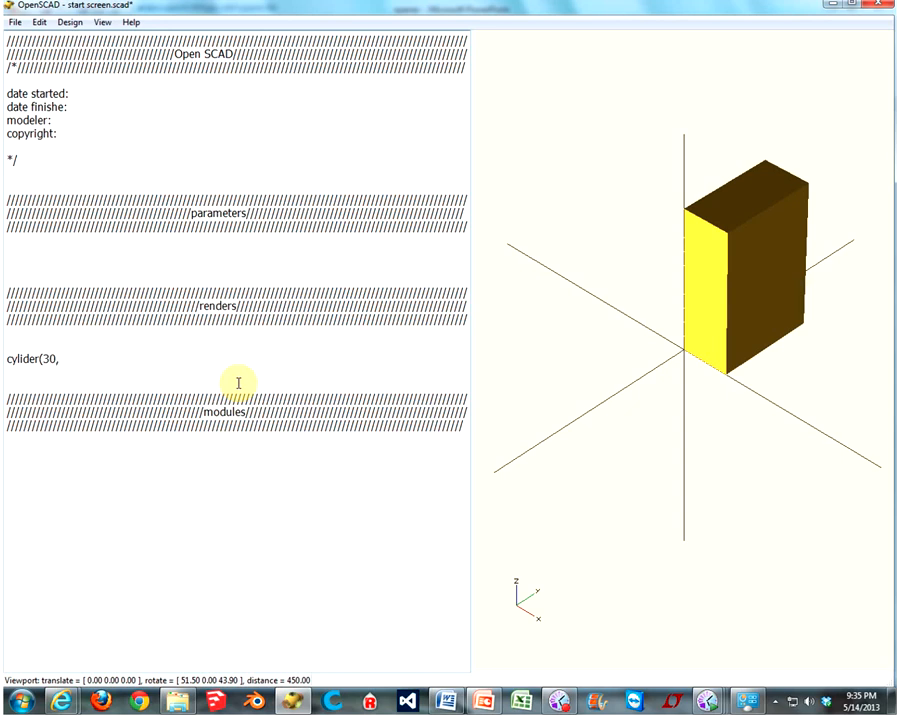
text(10)
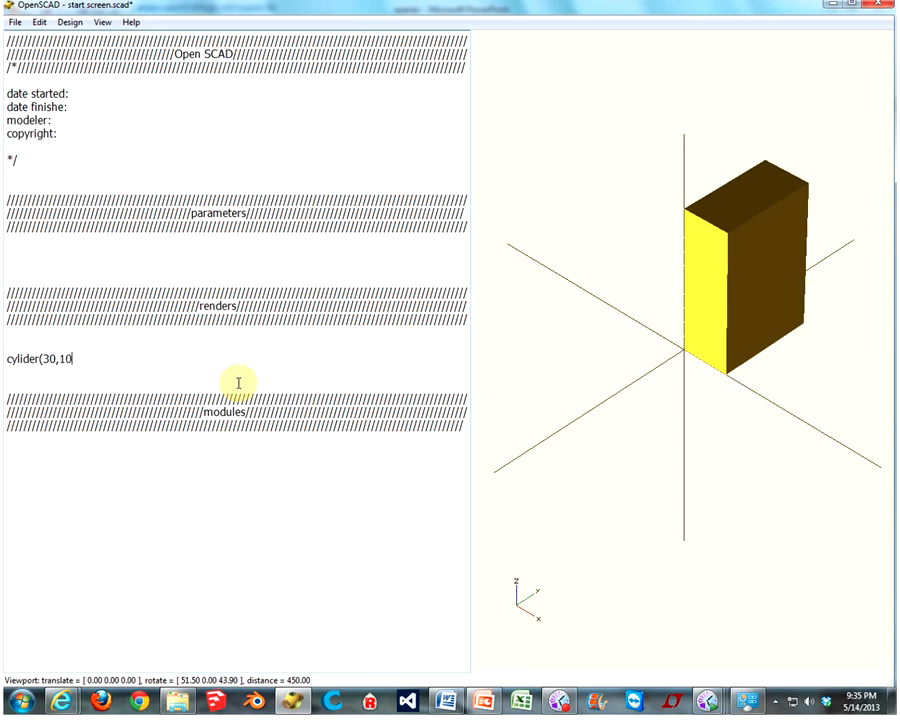
text(,)
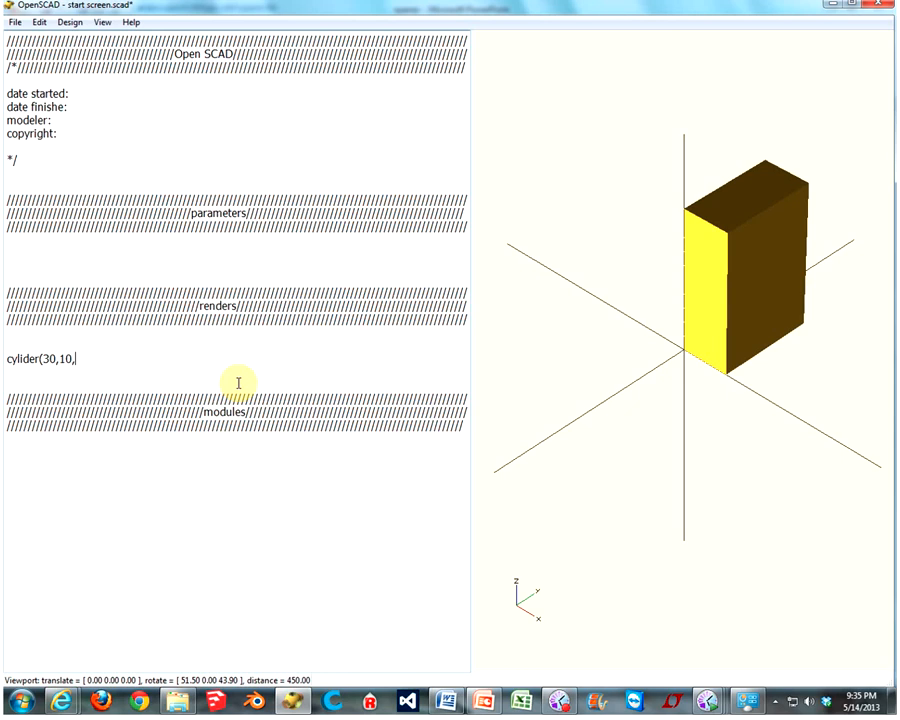
text(10)
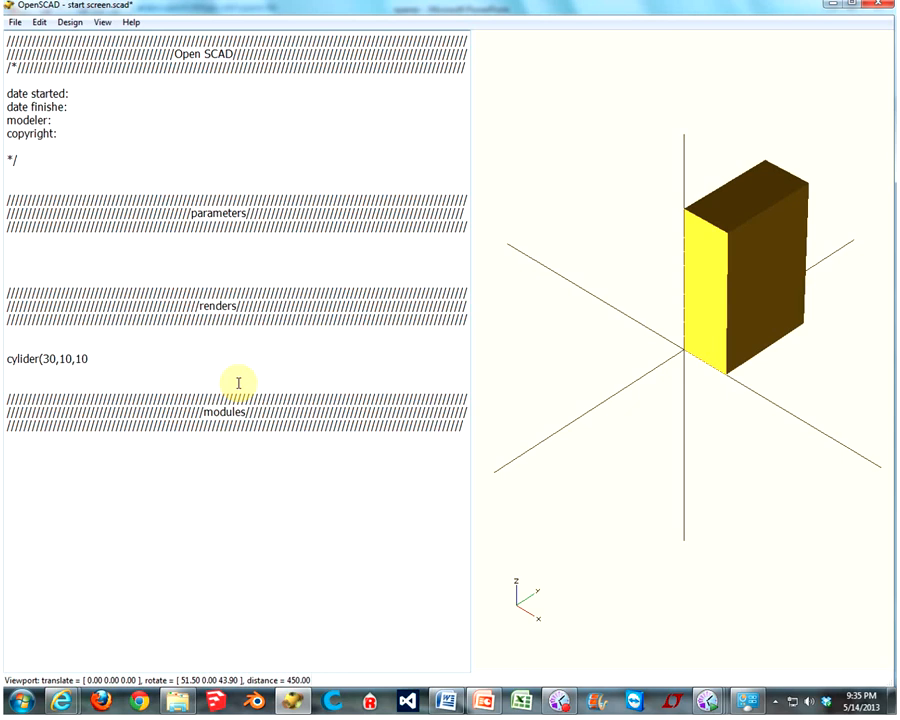
text();)
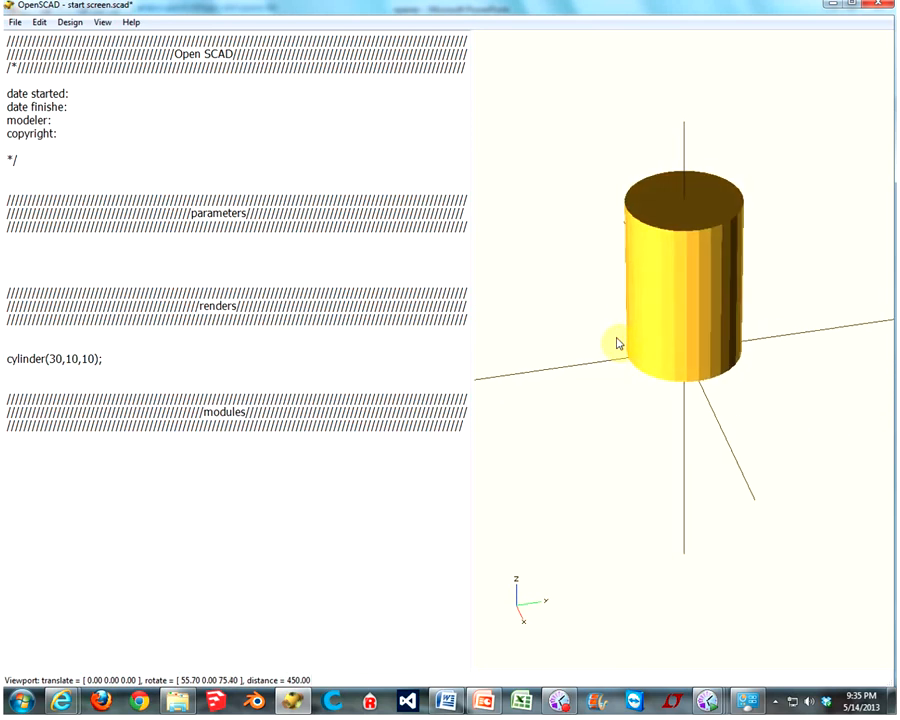
Orbit the cylinder(30,10,0) cone to inspect its flat base and pointed tip
drag(618, 344, 660, 374)
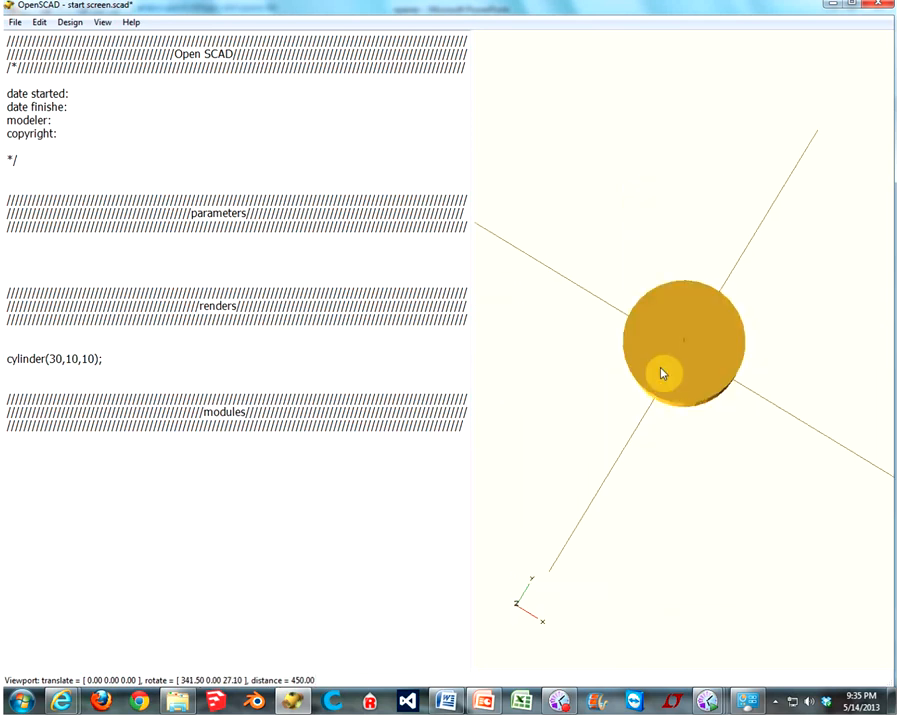
drag(664, 374, 670, 386)
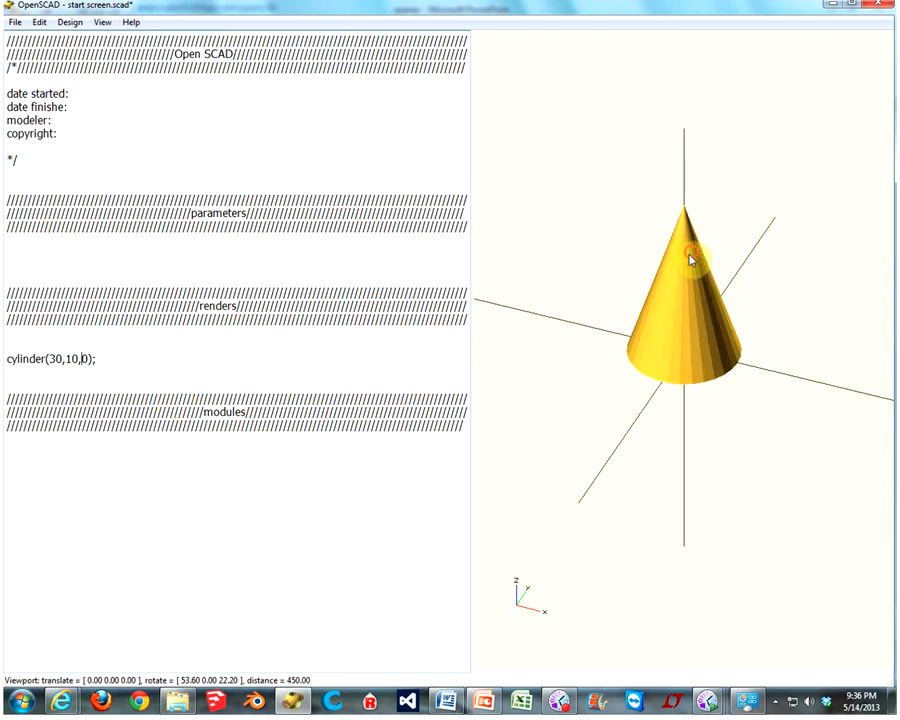
drag(690, 260, 630, 218)
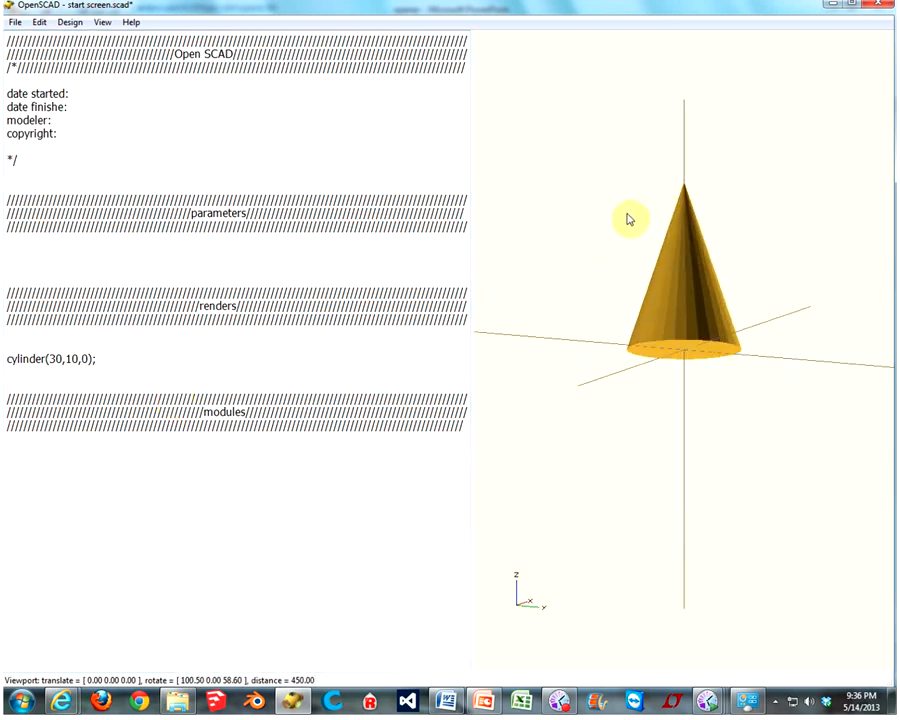
drag(630, 218, 730, 258)
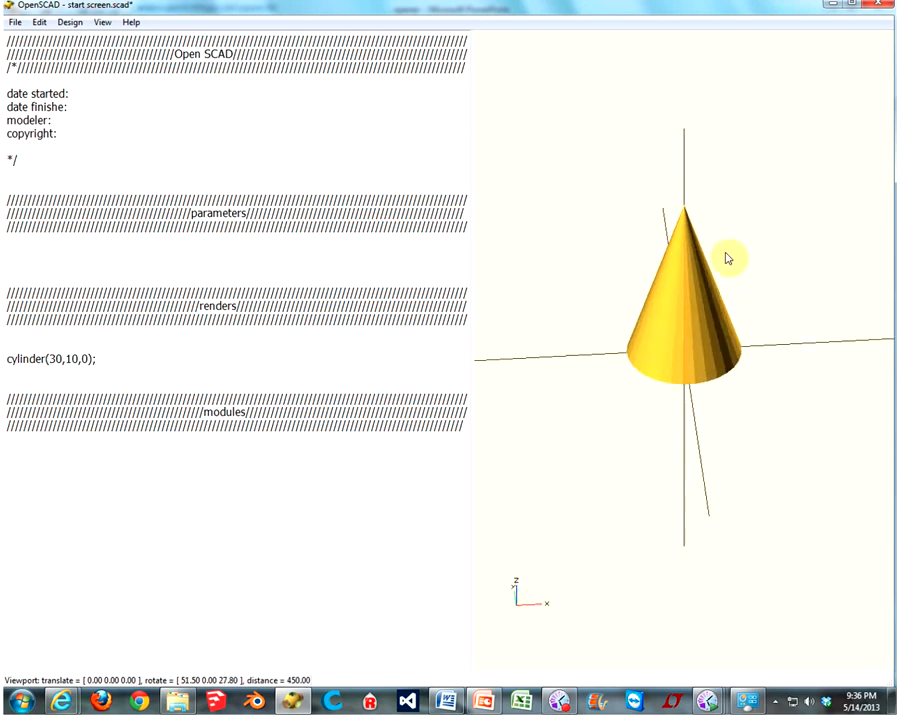
drag(728, 258, 668, 232)
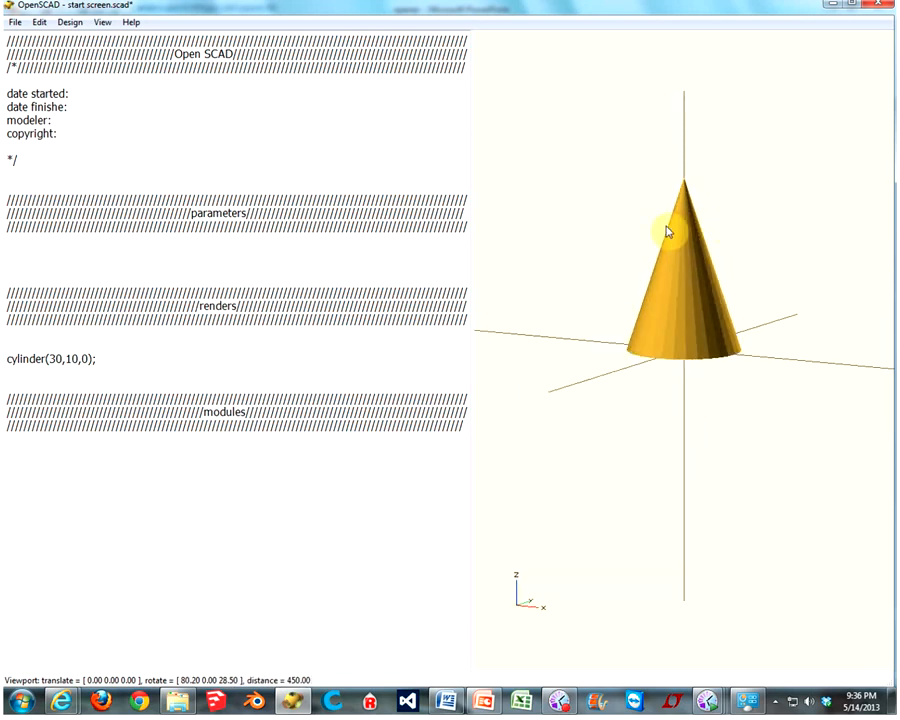
drag(668, 232, 744, 218)
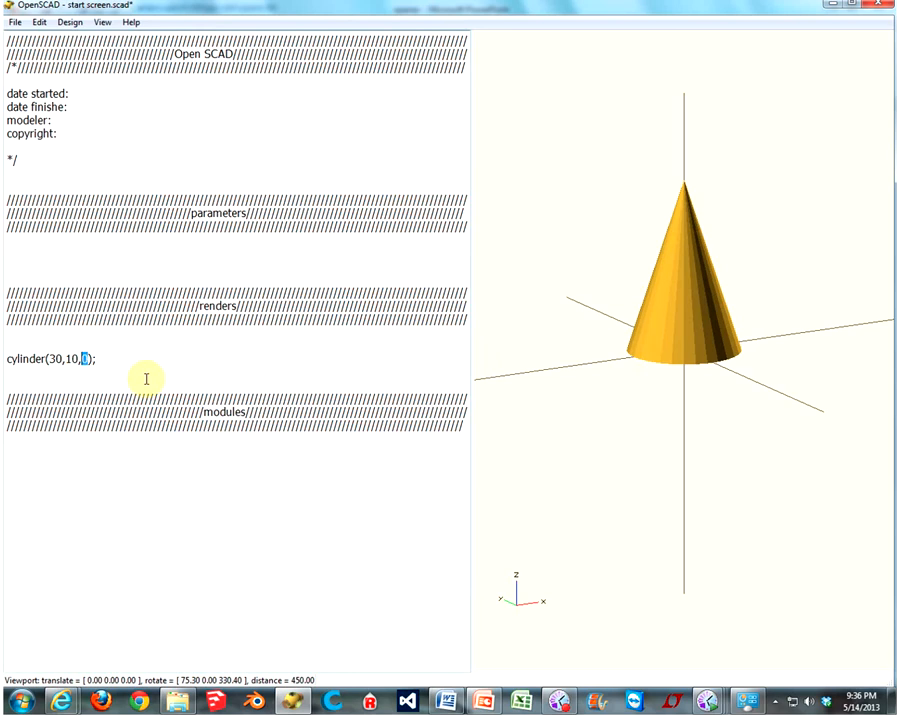
Set the third argument so it reads cylinder(30,10,20) and orbit the wide-topped truncated cone
text(5)
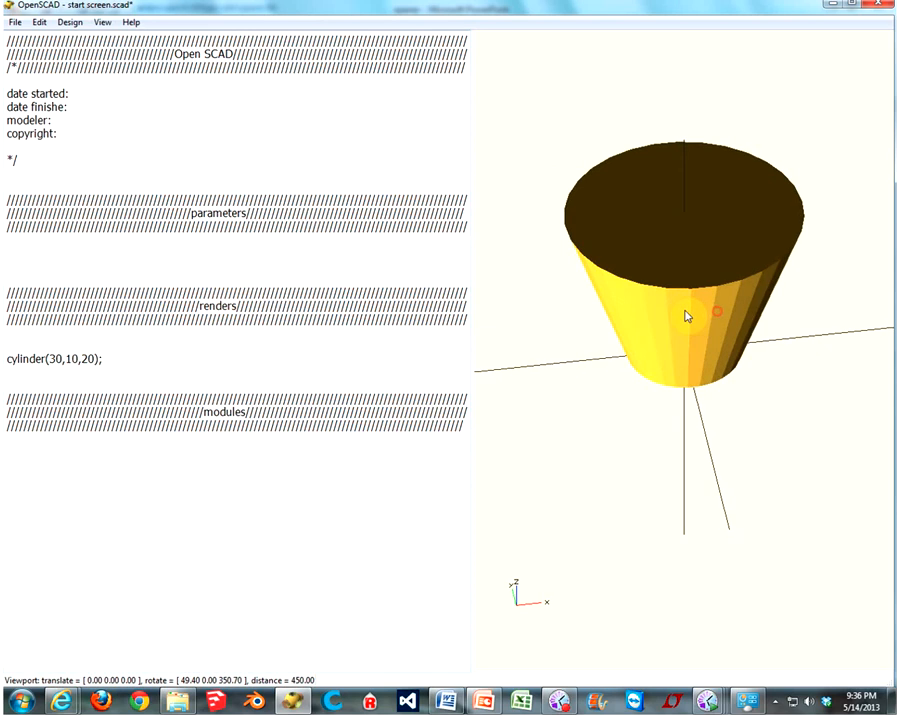
drag(688, 316, 724, 240)
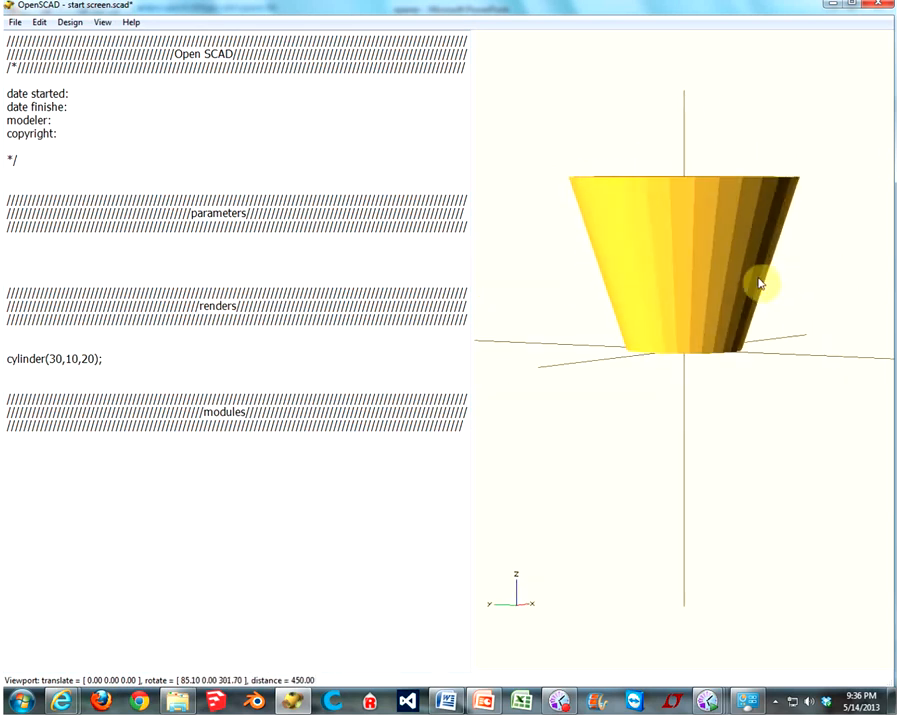
drag(758, 284, 826, 302)
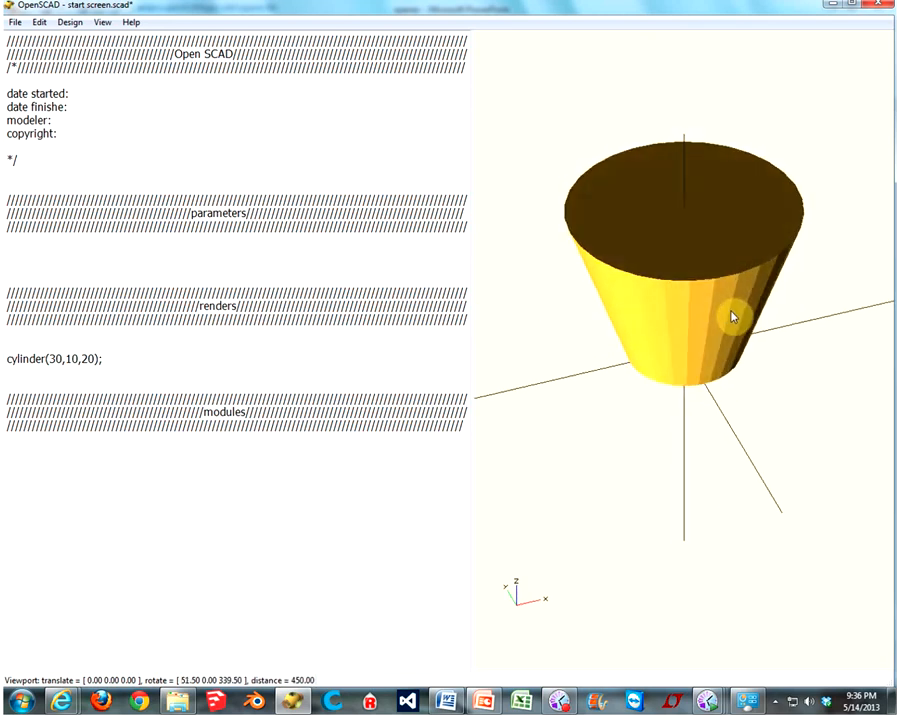
drag(730, 316, 676, 348)
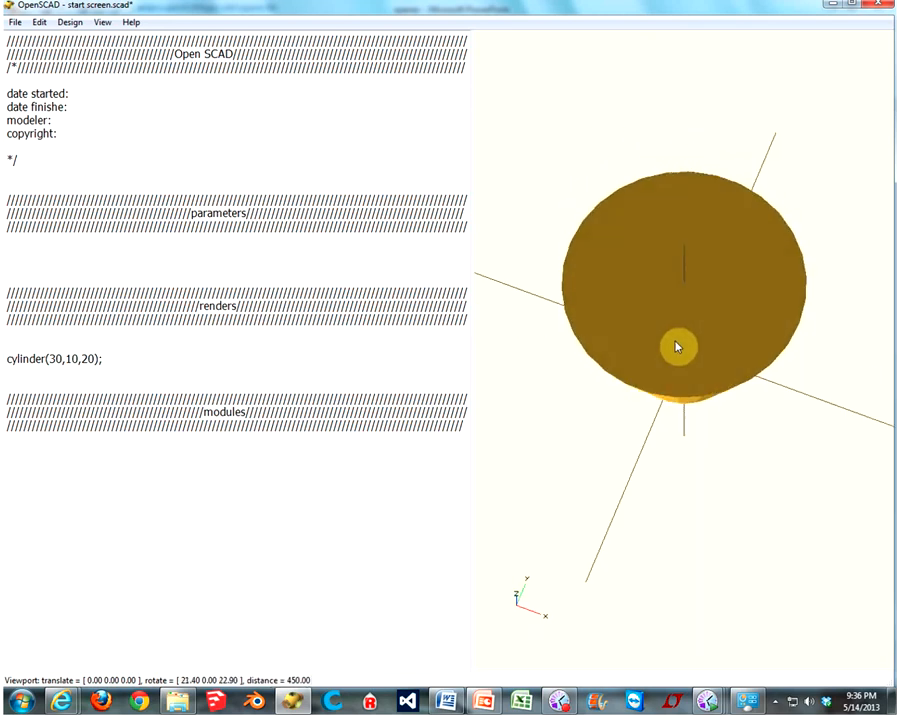
drag(678, 348, 740, 352)
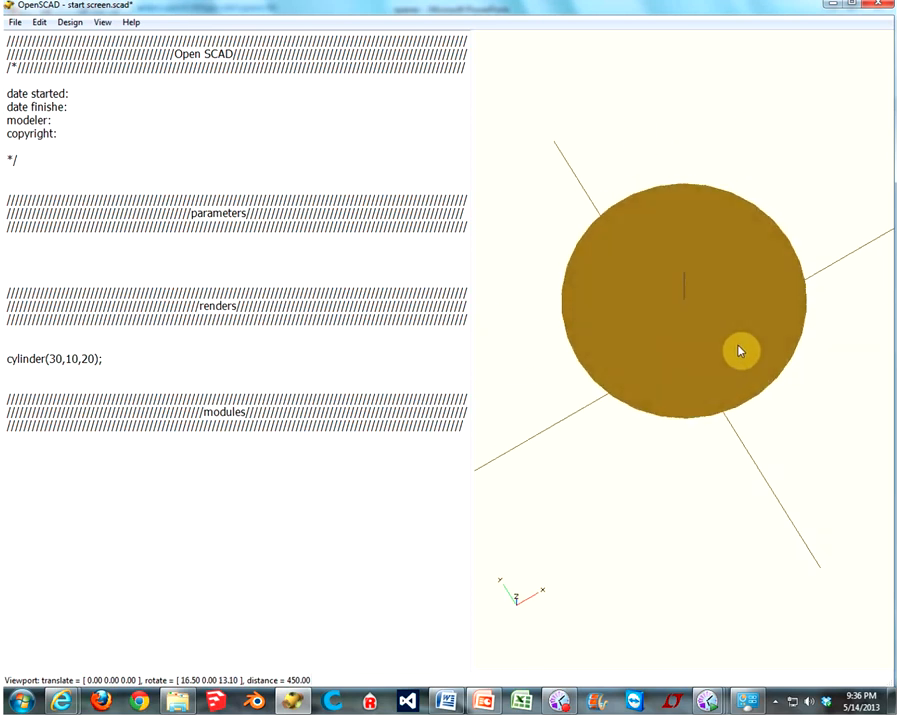
drag(740, 350, 730, 332)
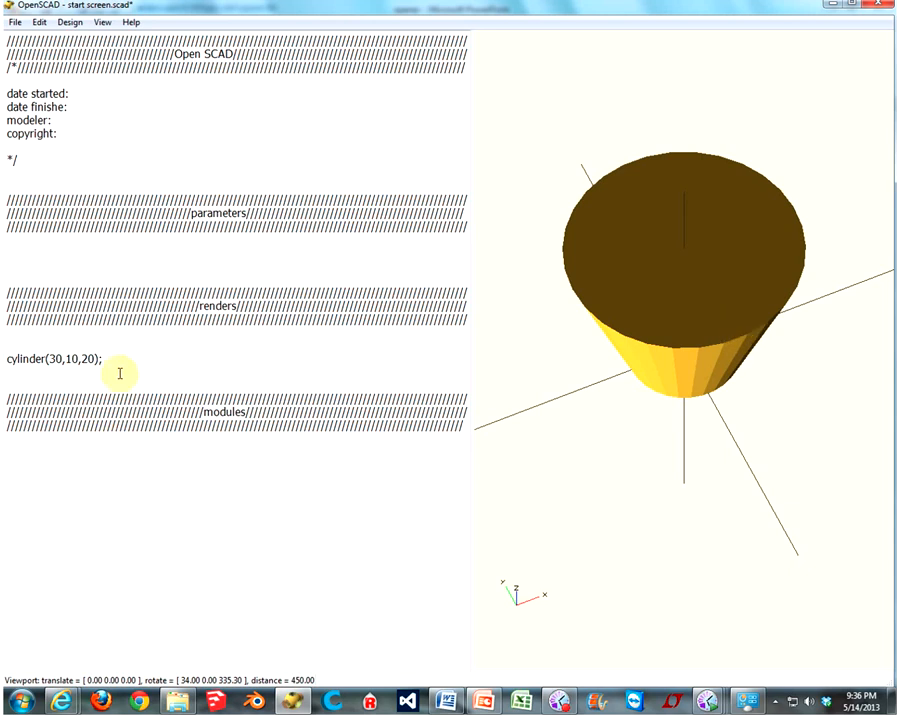
Overwrite the cylinder line with sphere(10); to preview a radius-10 ball
triple_click(56, 358)
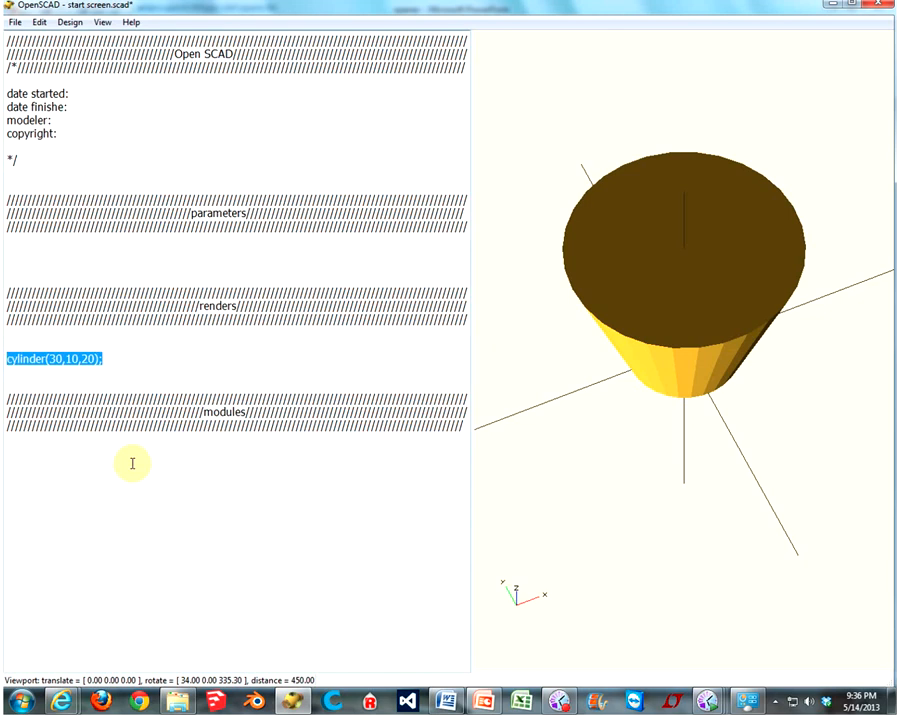
text(sphere)
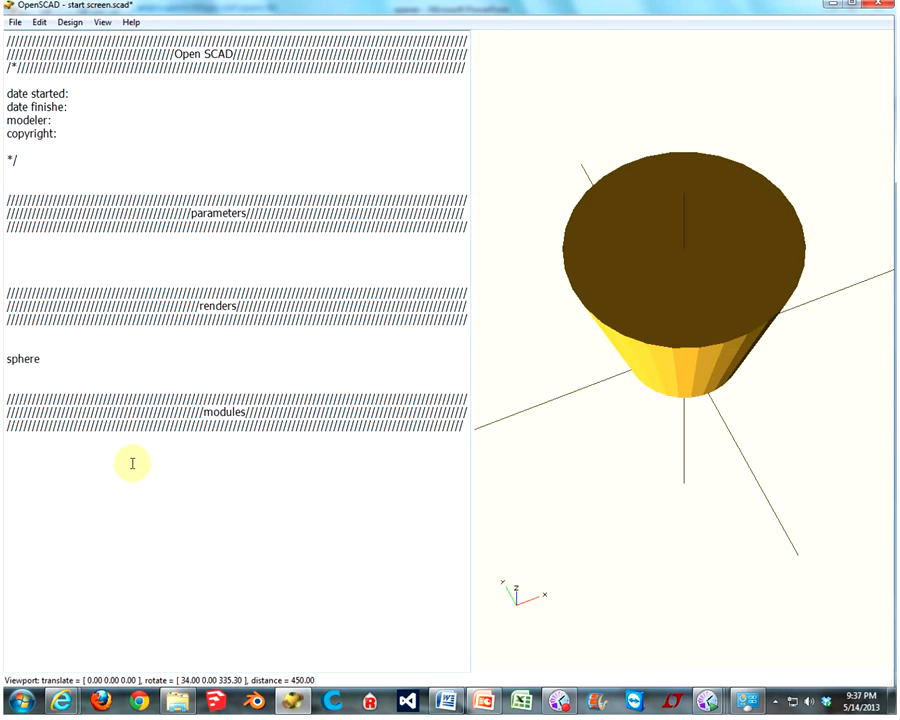
text(())
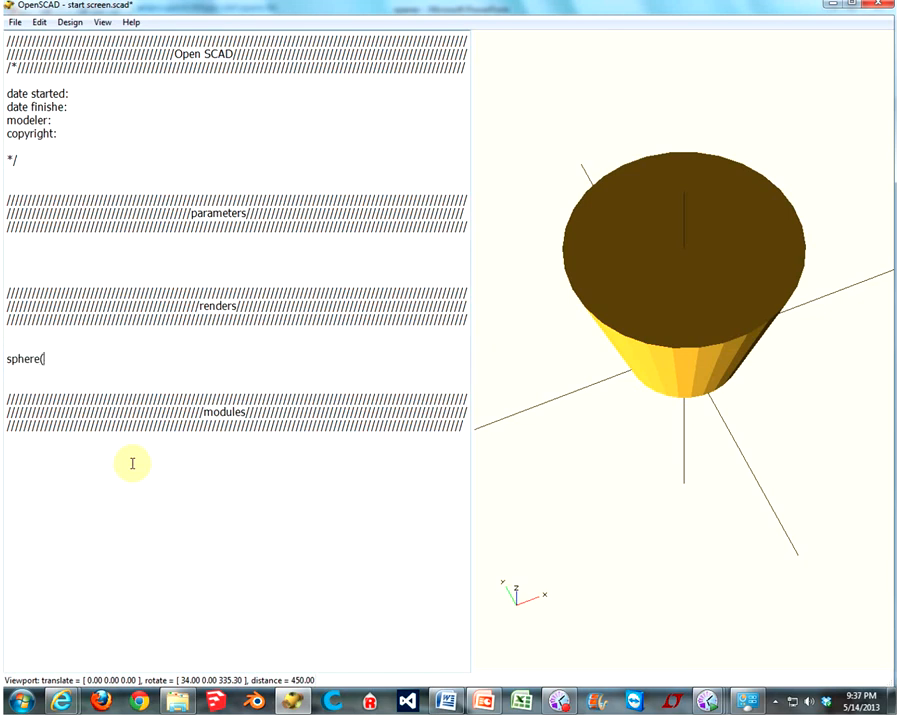
text(10)
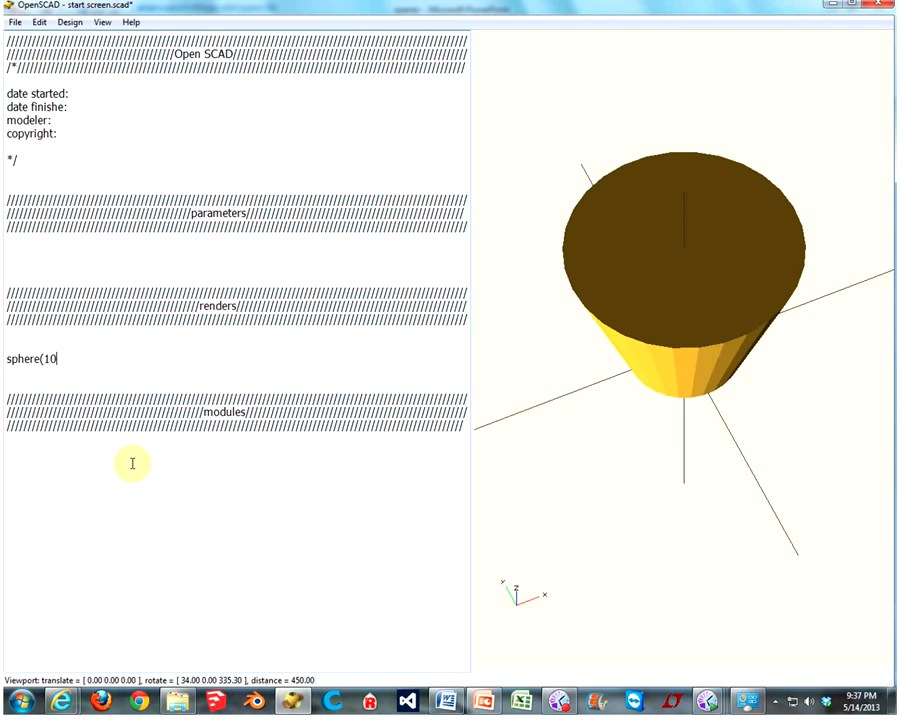
text();)
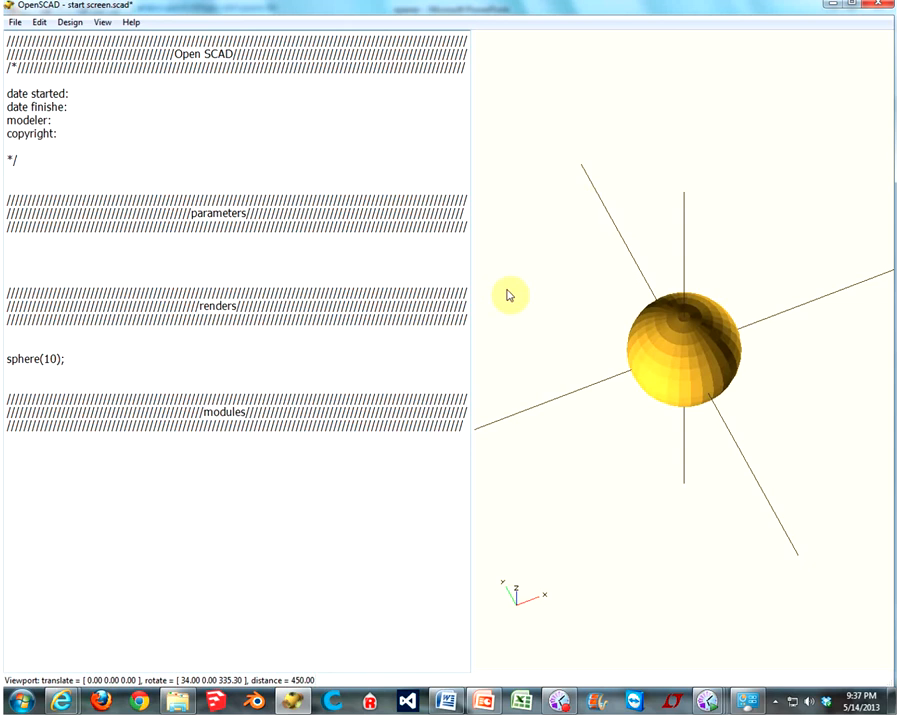
Orbit and zoom in on the sphere to inspect its faceted surface and pole
drag(510, 296, 624, 316)
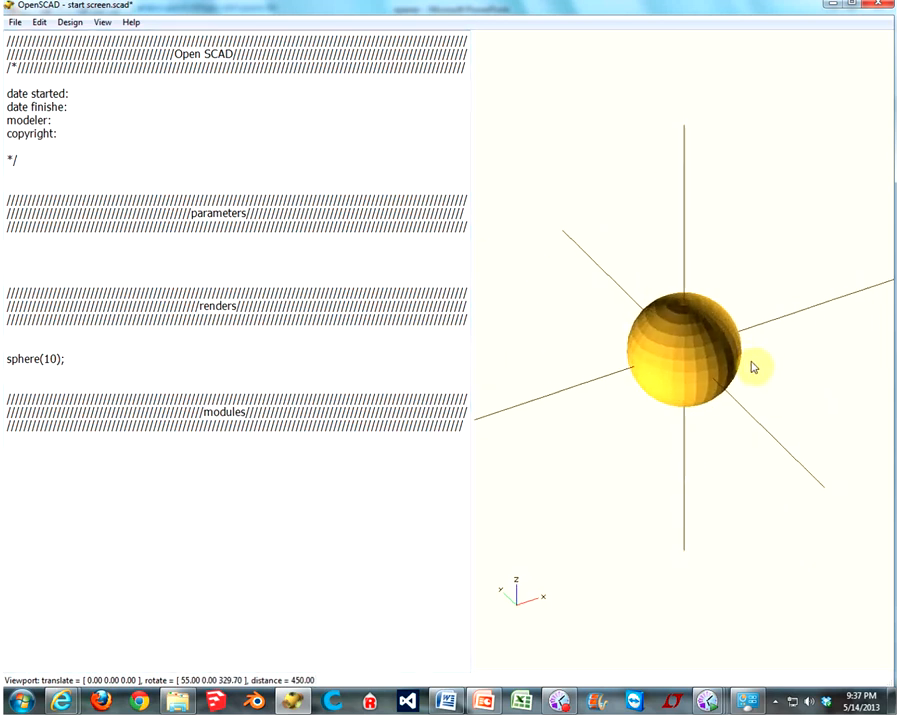
drag(756, 368, 616, 388)
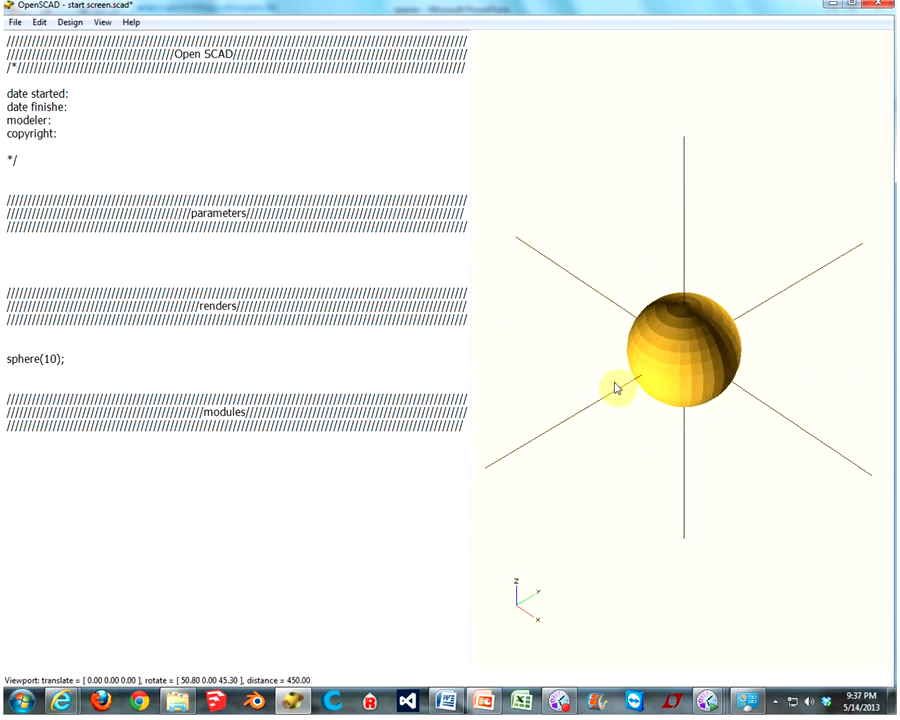
drag(616, 388, 784, 418)
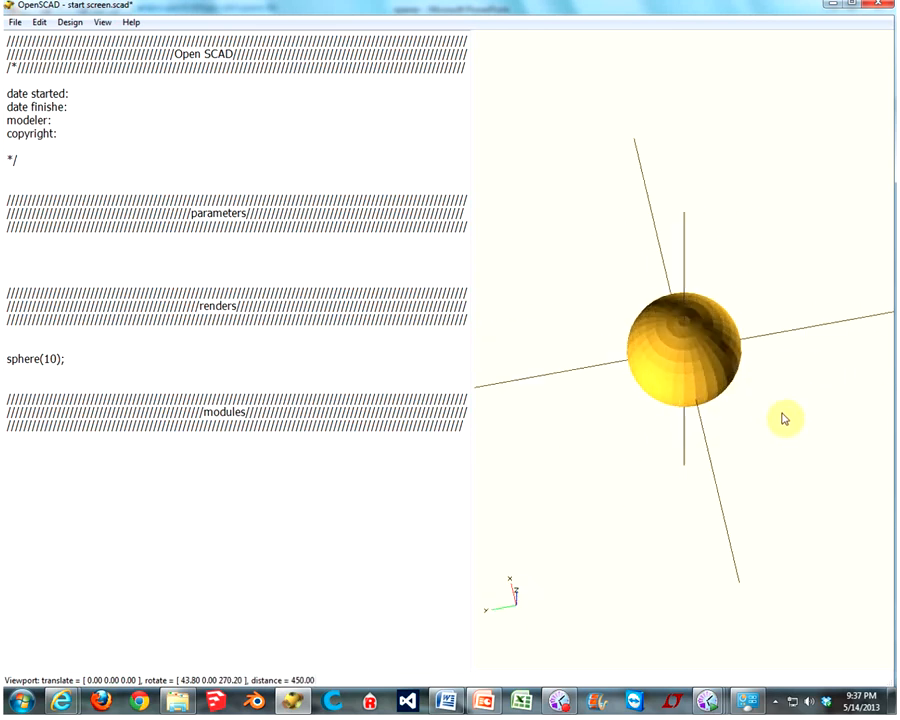
drag(784, 418, 696, 396)
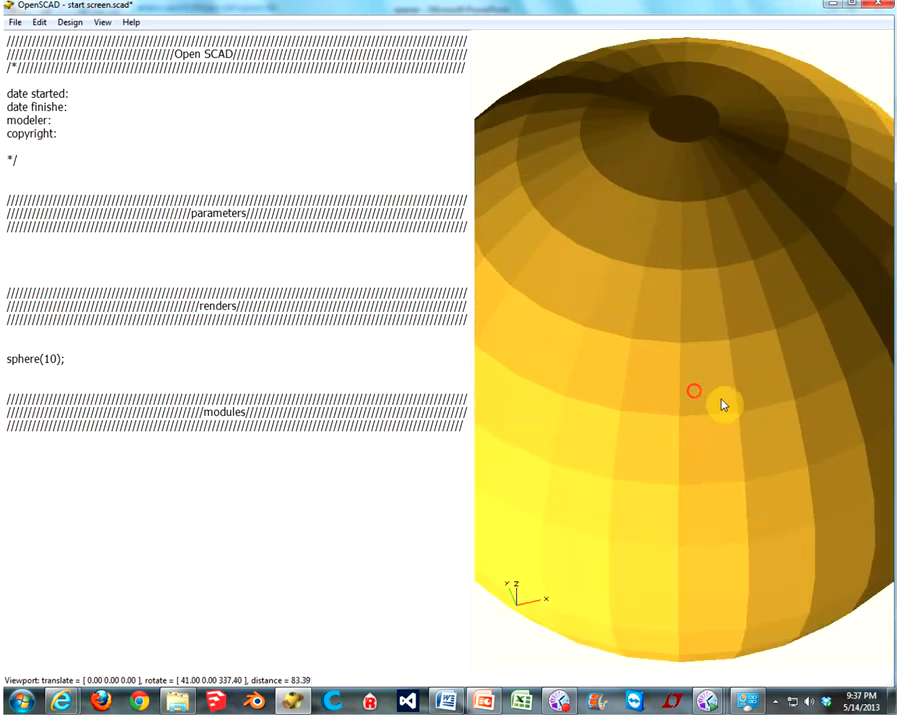
drag(724, 404, 704, 298)
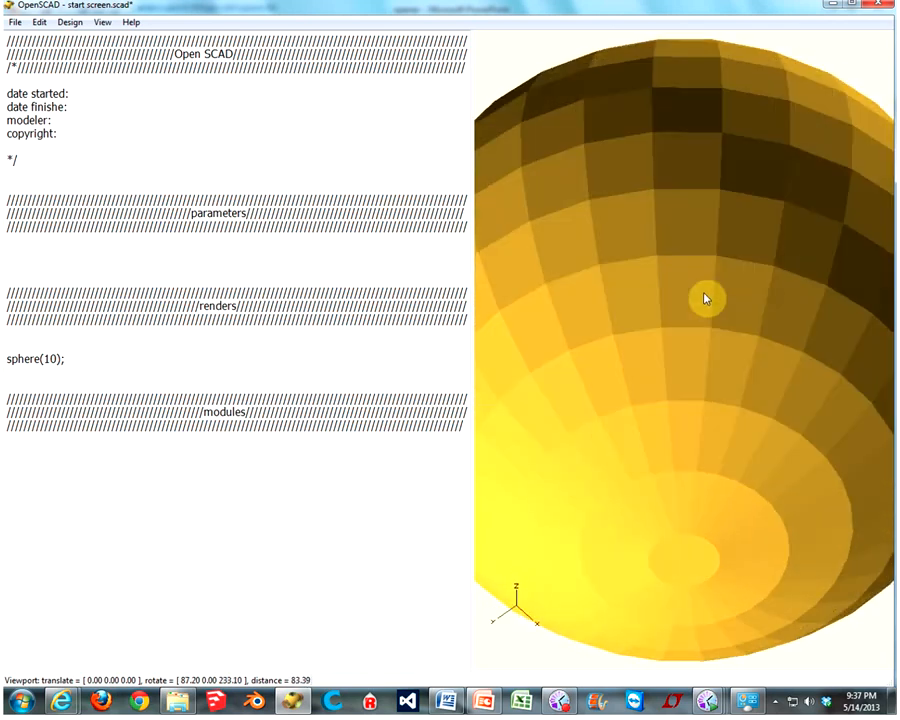
drag(704, 298, 646, 428)
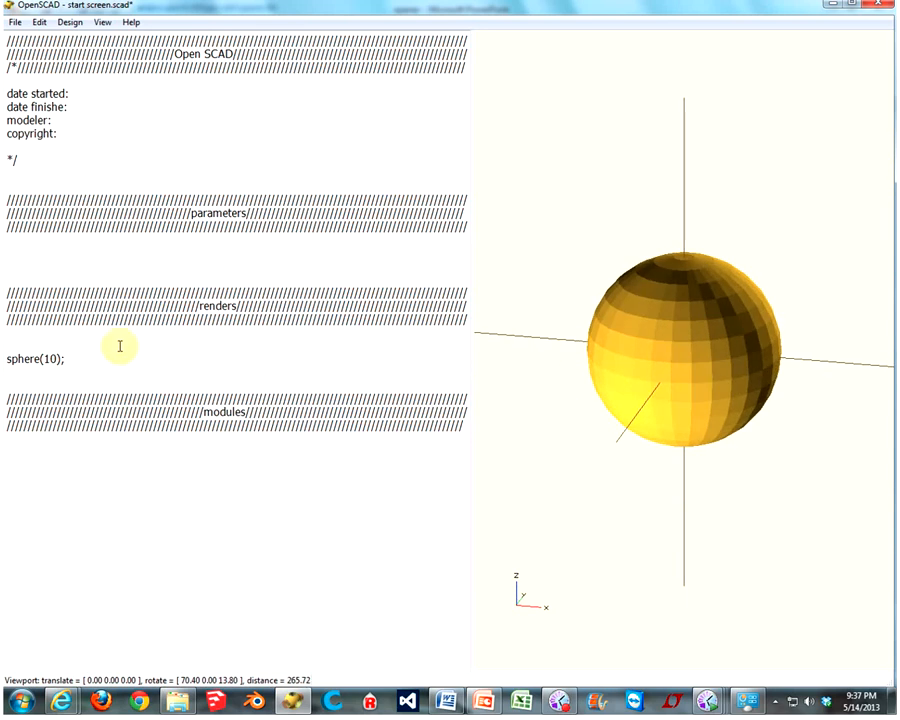
mouse_move(548, 634)
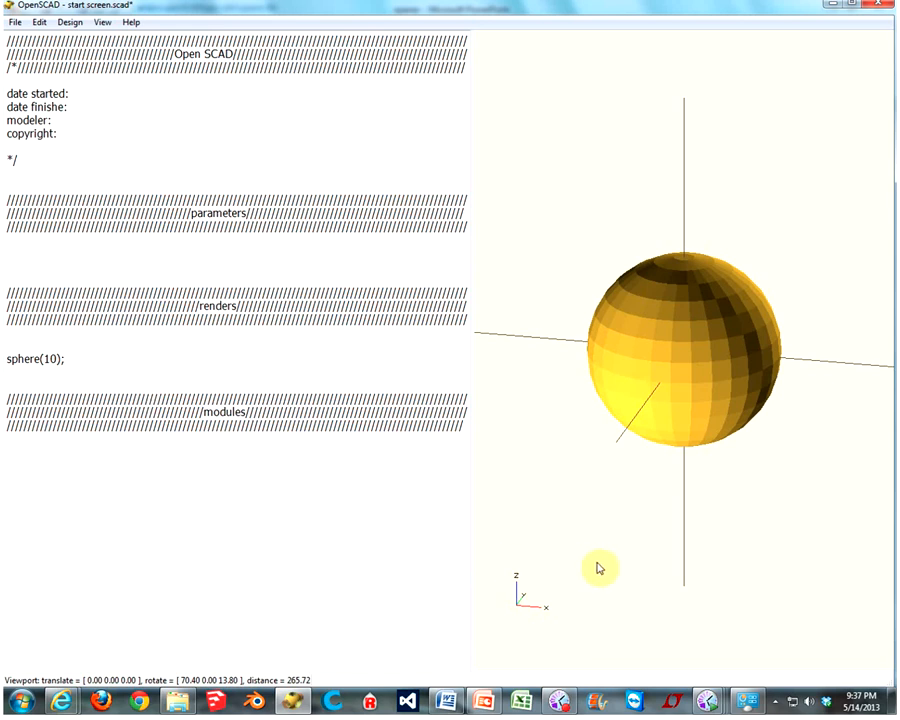
drag(600, 568, 648, 600)
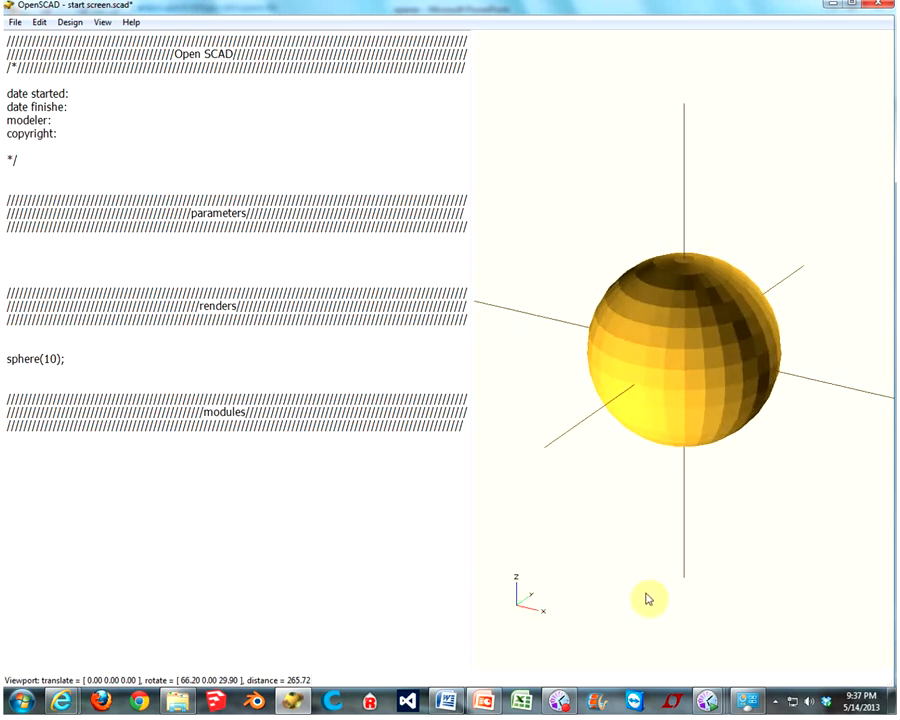